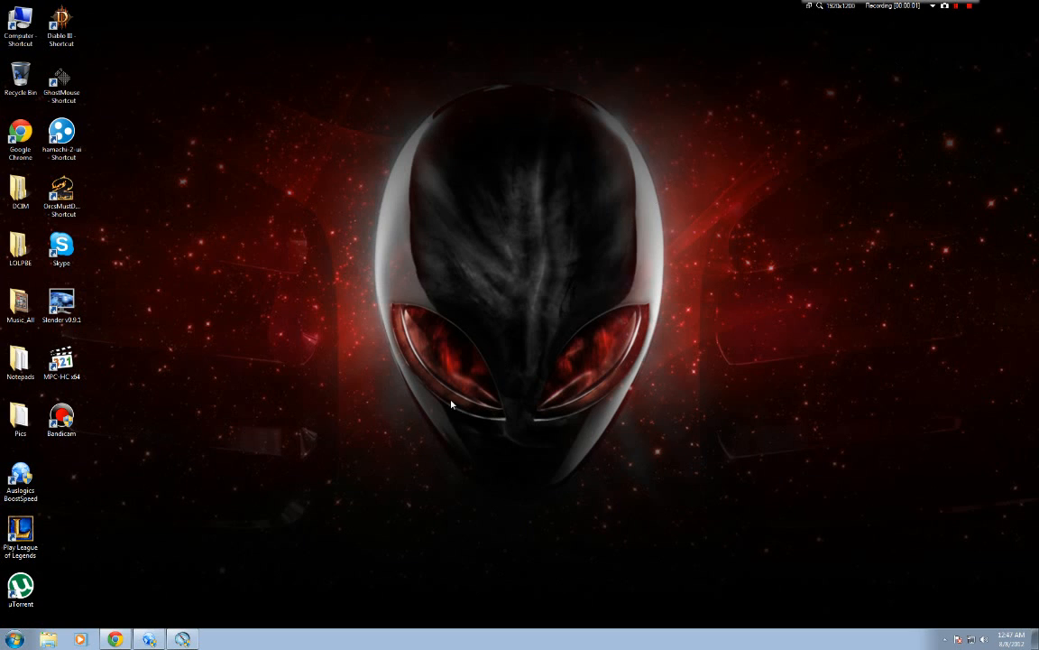
{"action": "mouse_move", "coordinate": [397, 103]}
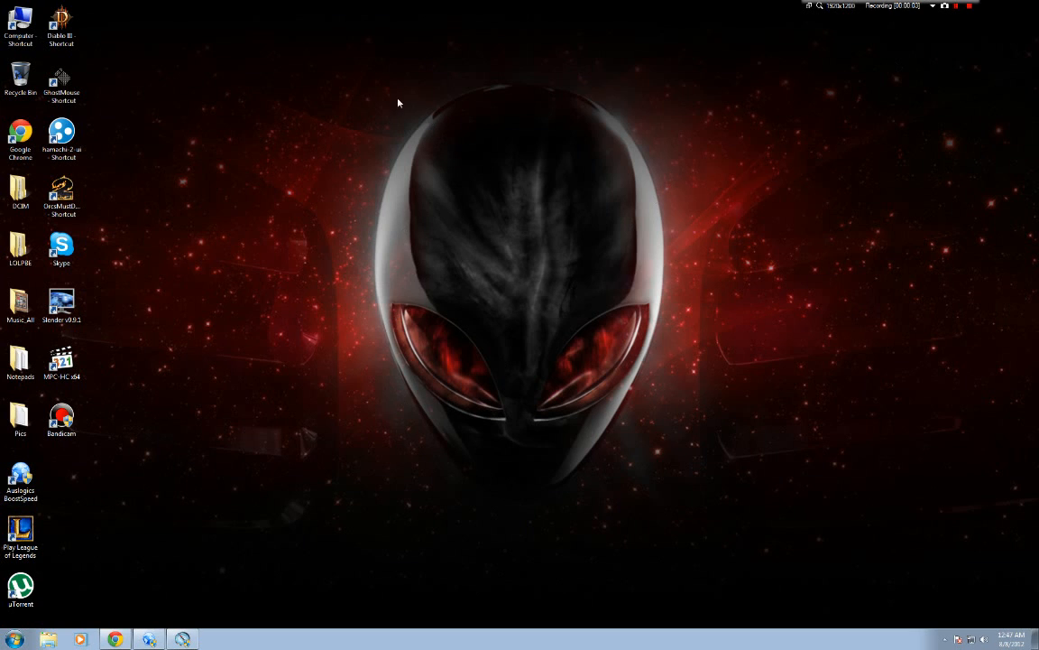
{"action": "mouse_move", "coordinate": [388, 100]}
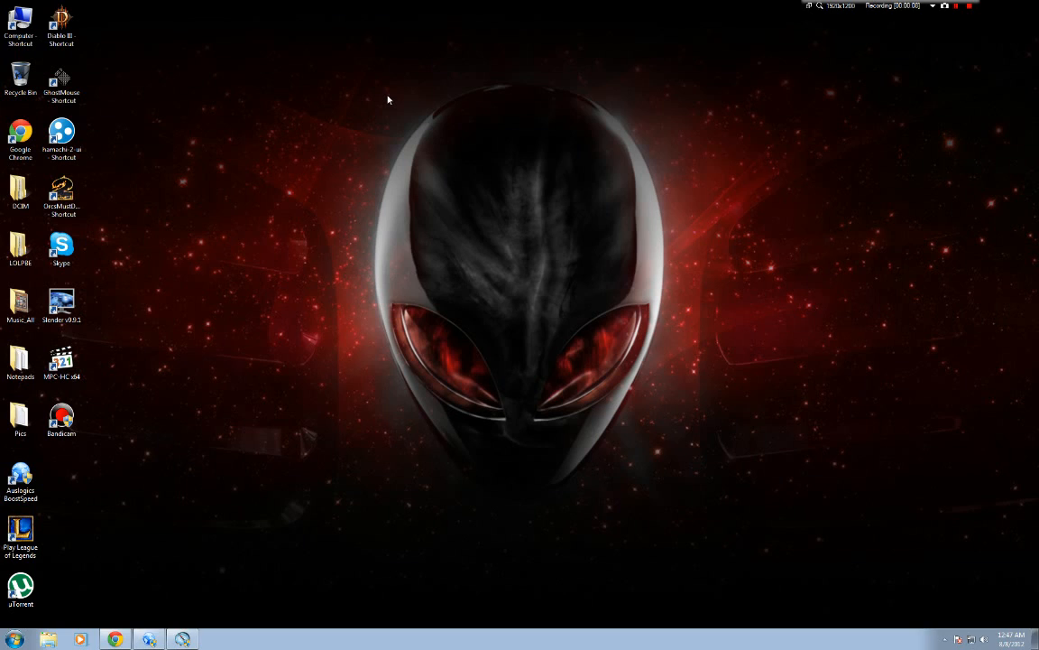
{"action": "mouse_move", "coordinate": [350, 116]}
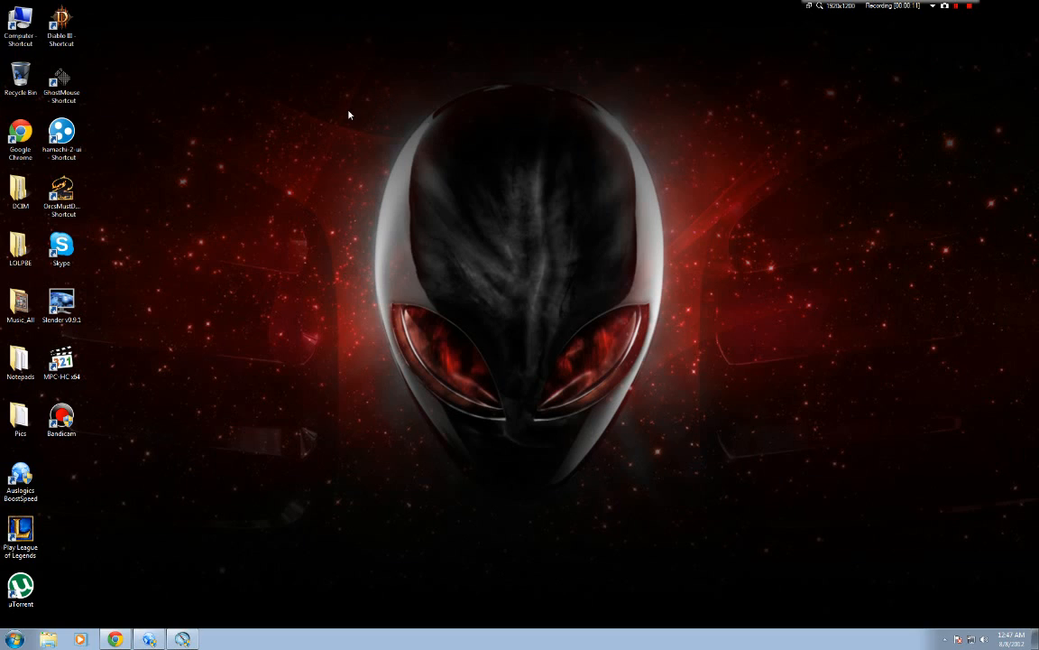
{"action": "mouse_move", "coordinate": [365, 220]}
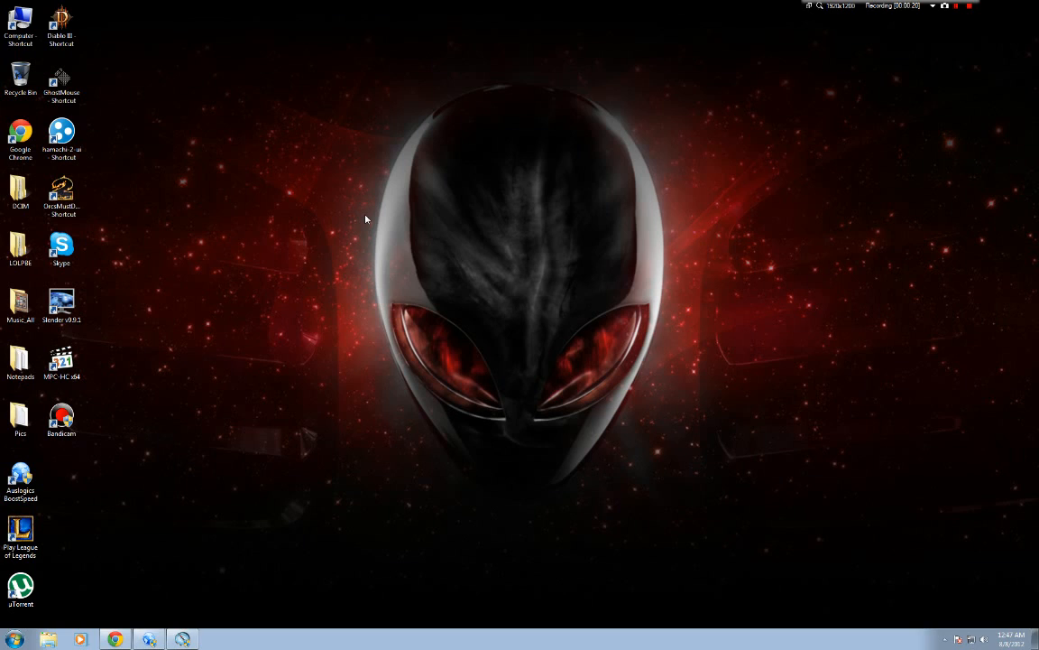
{"action": "mouse_move", "coordinate": [323, 97]}
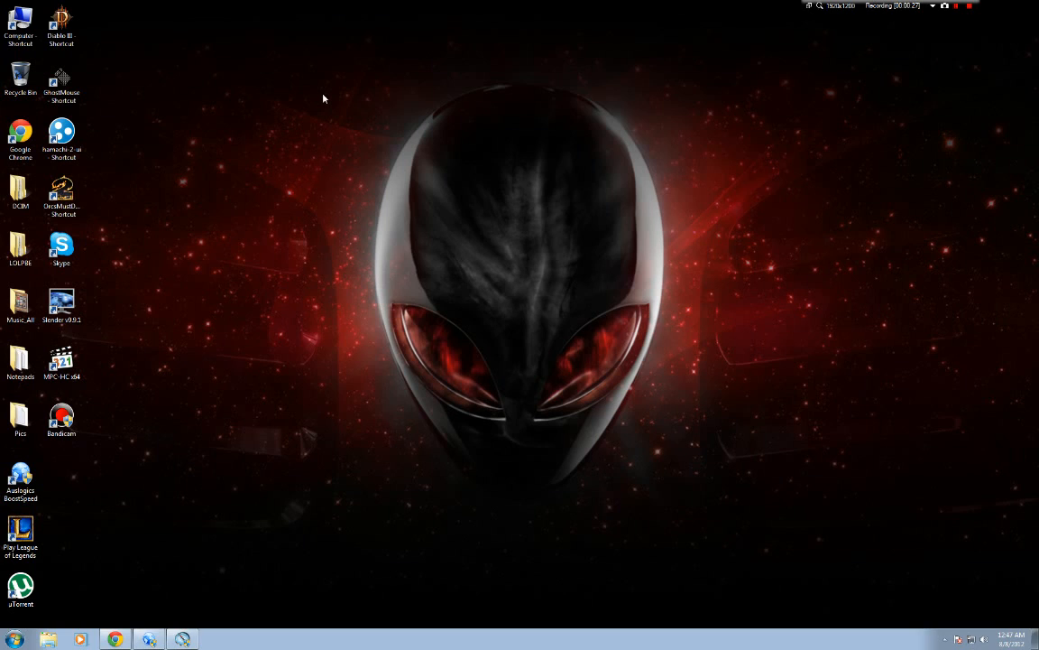
{"action": "mouse_move", "coordinate": [303, 140]}
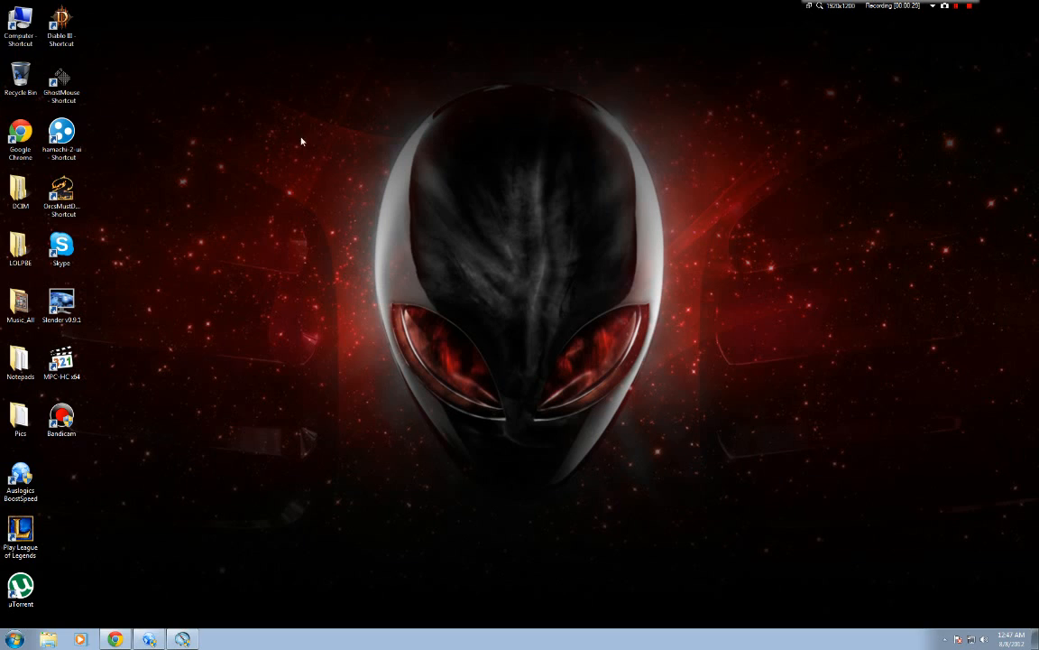
Step: Open the Computer window from the Start menu to list the drives
{"action": "left_click", "coordinate": [20, 592]}
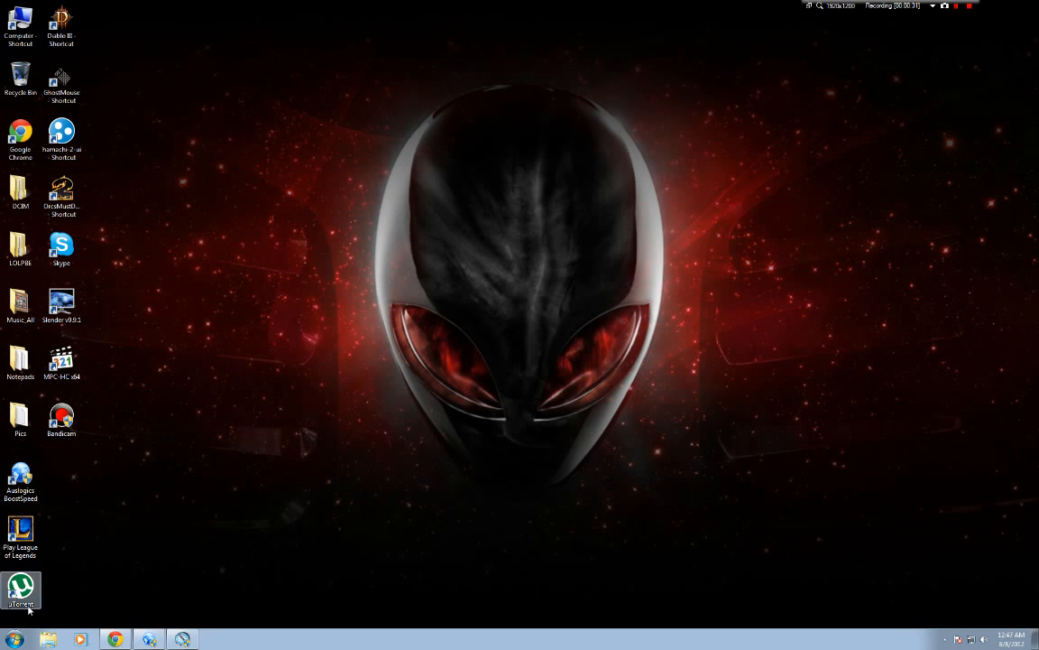
{"action": "left_click", "coordinate": [13, 639]}
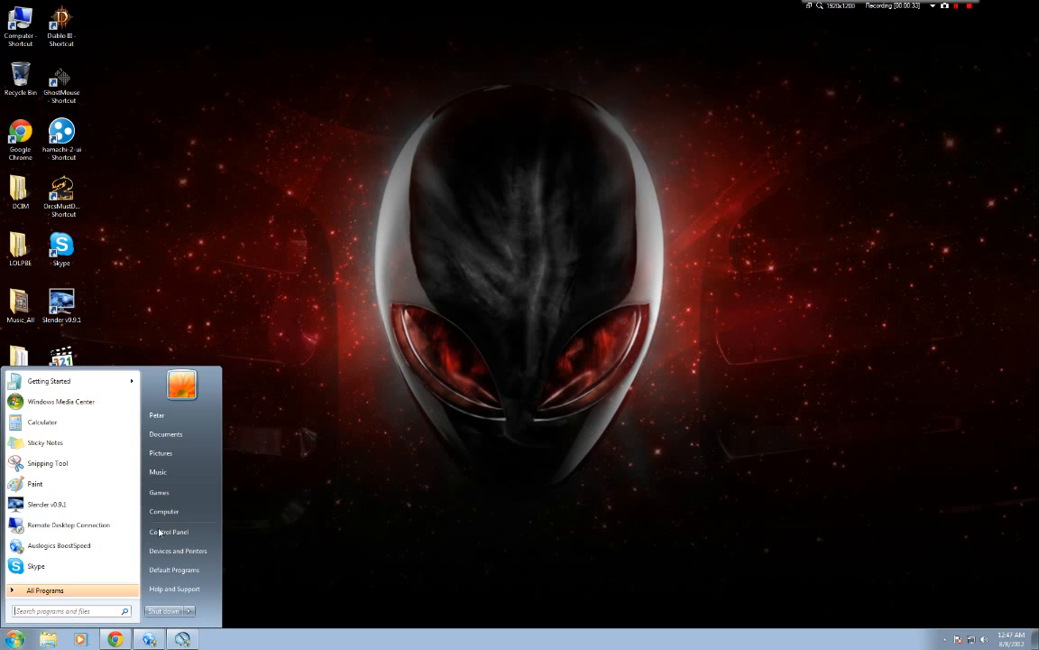
{"action": "left_click", "coordinate": [162, 511]}
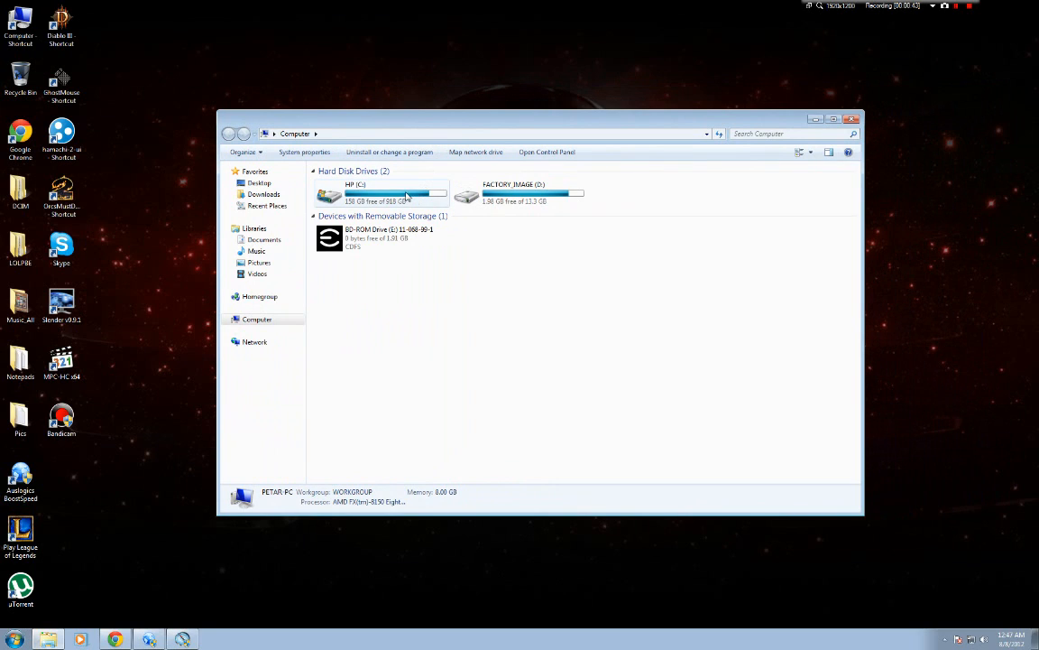
{"action": "mouse_move", "coordinate": [424, 201]}
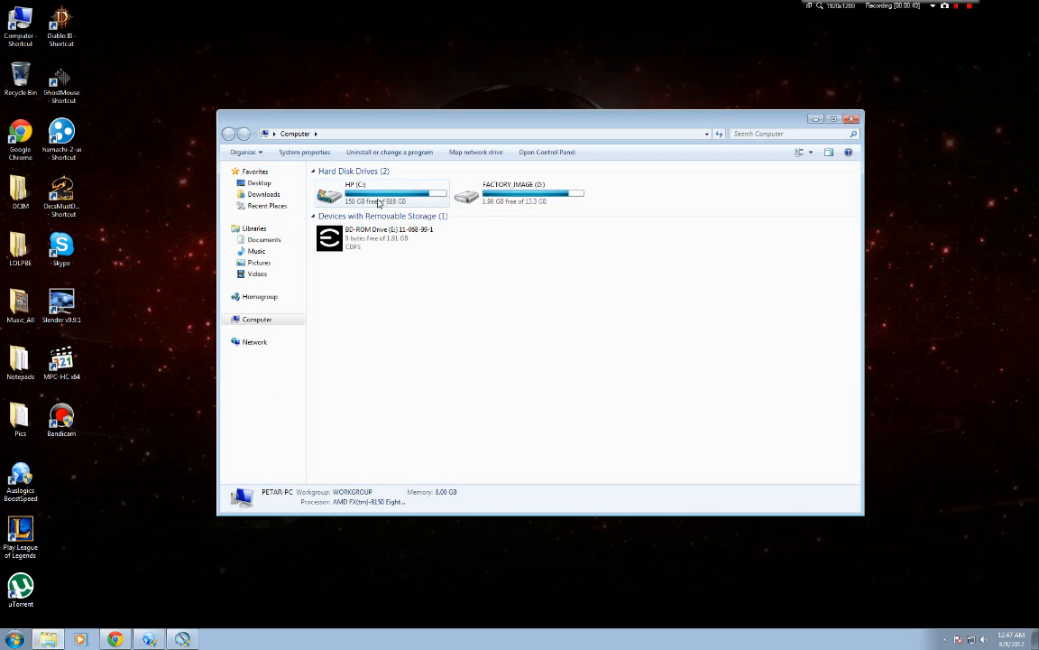
{"action": "mouse_move", "coordinate": [401, 208]}
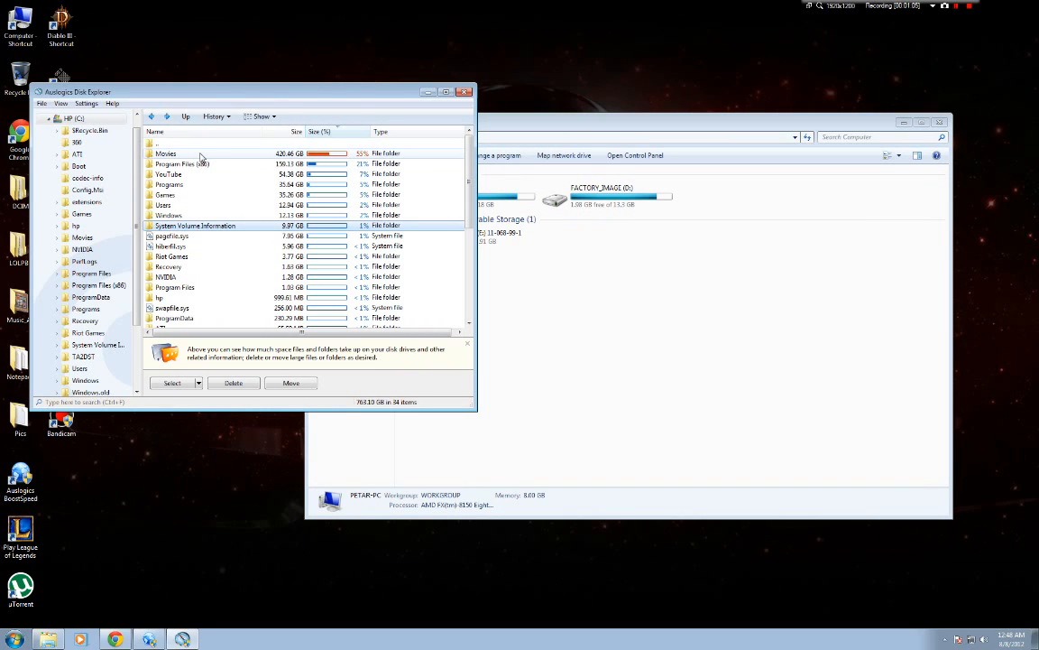
{"action": "mouse_move", "coordinate": [190, 190]}
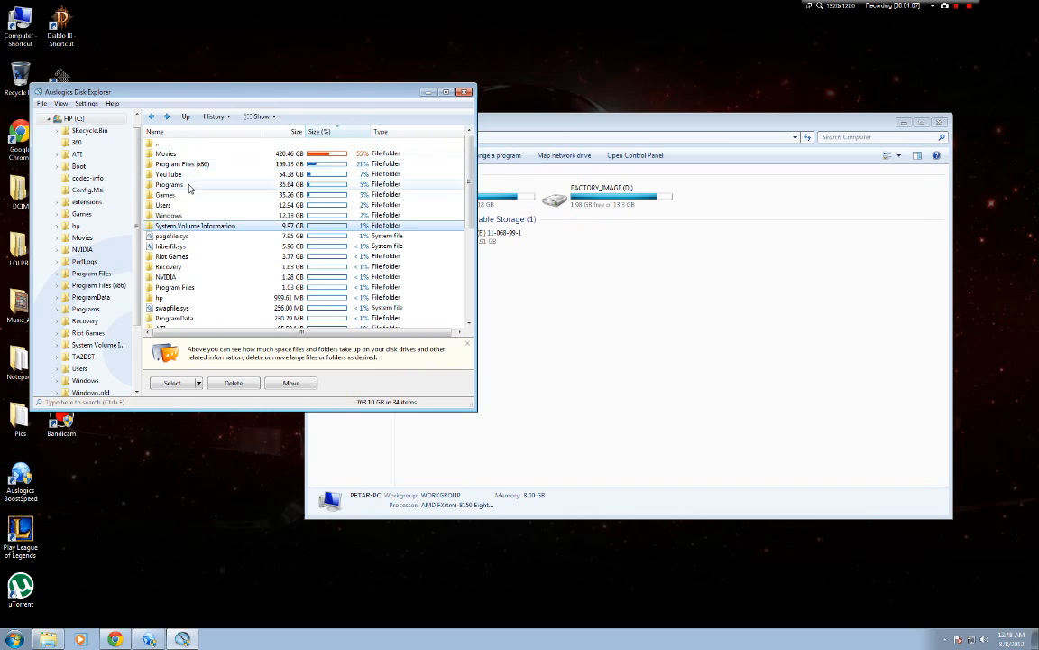
Step: Launch Auslogics BoostSpeed's Disk Explorer for drive C:
{"action": "right_click", "coordinate": [133, 639]}
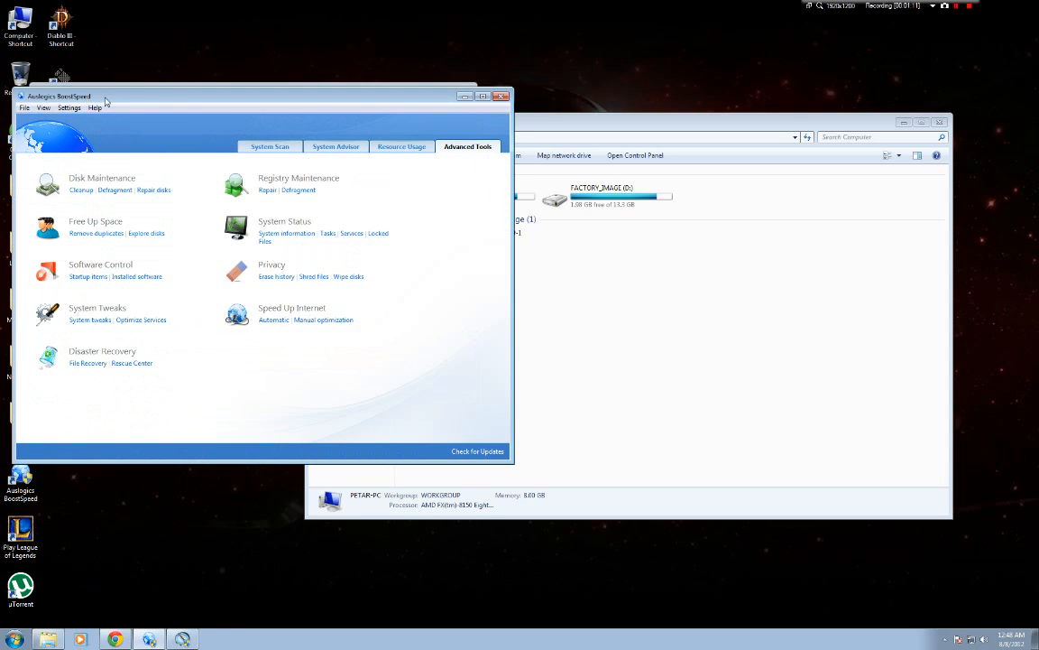
{"action": "mouse_move", "coordinate": [496, 115]}
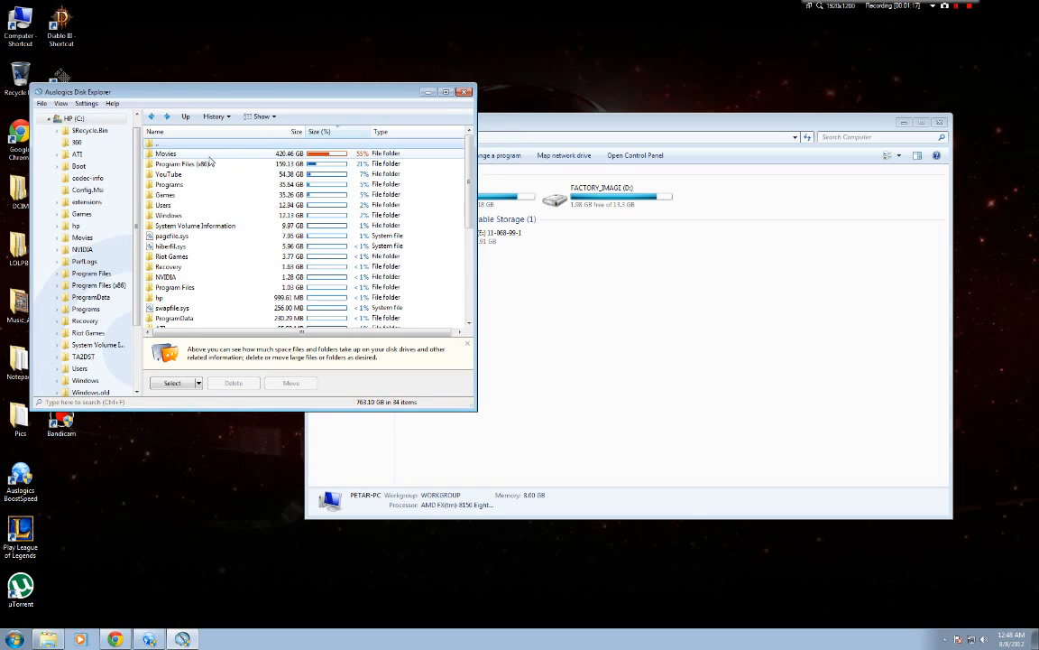
{"action": "left_click", "coordinate": [184, 162]}
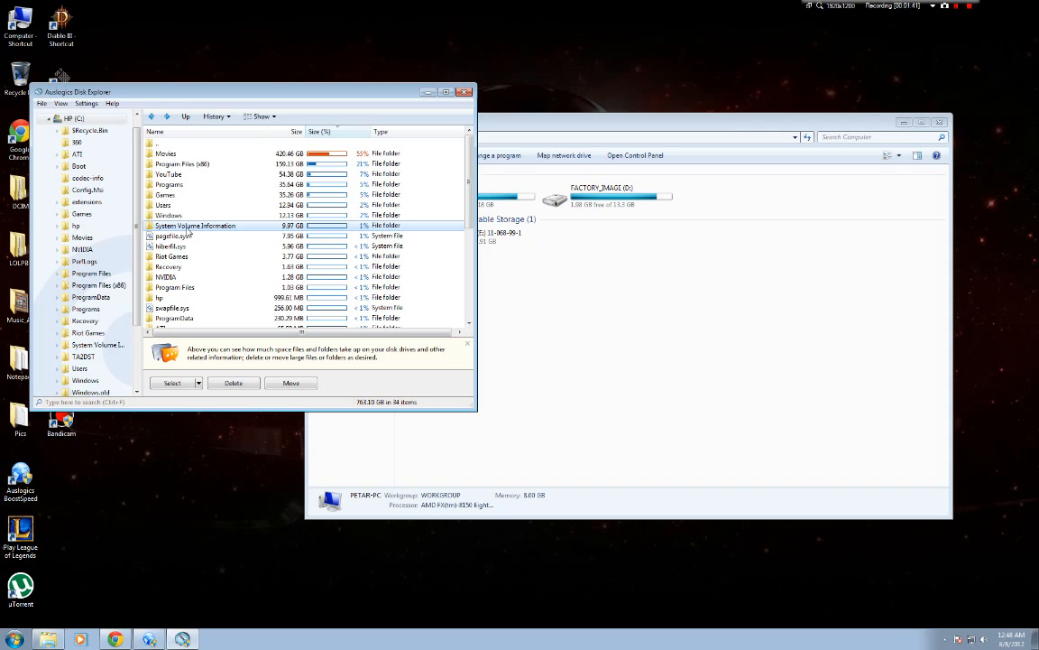
{"action": "mouse_move", "coordinate": [256, 231]}
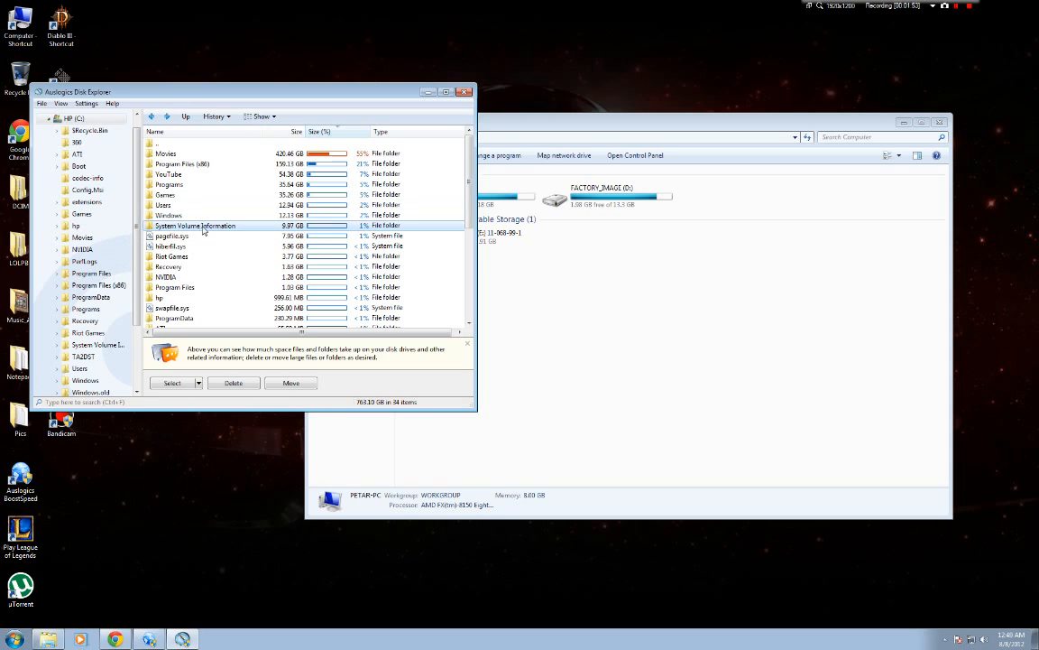
{"action": "mouse_move", "coordinate": [253, 227]}
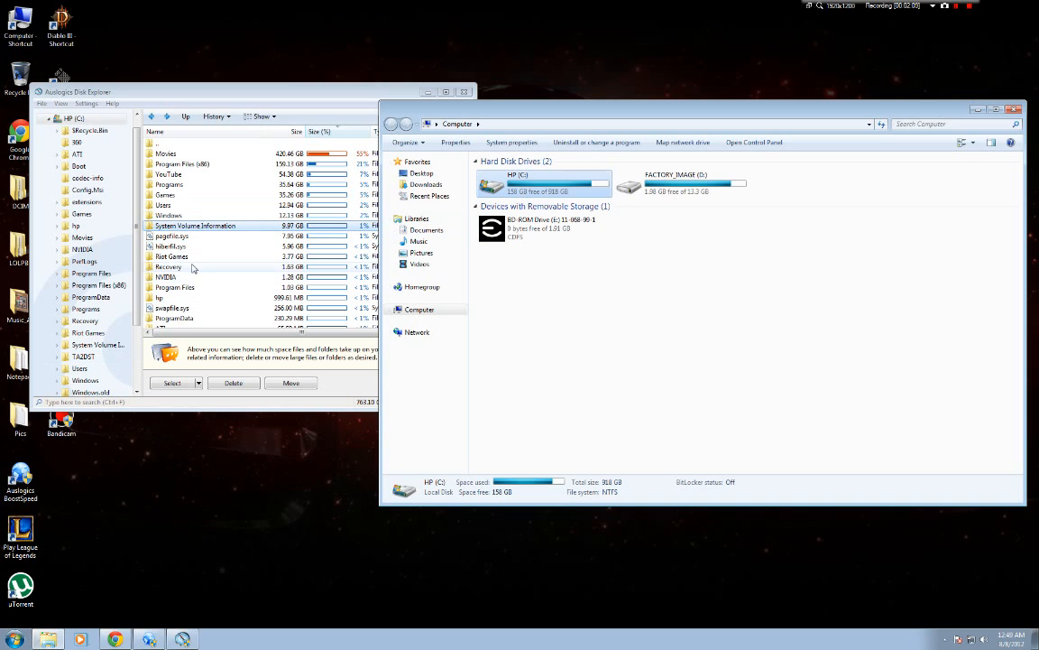
{"action": "mouse_move", "coordinate": [899, 110]}
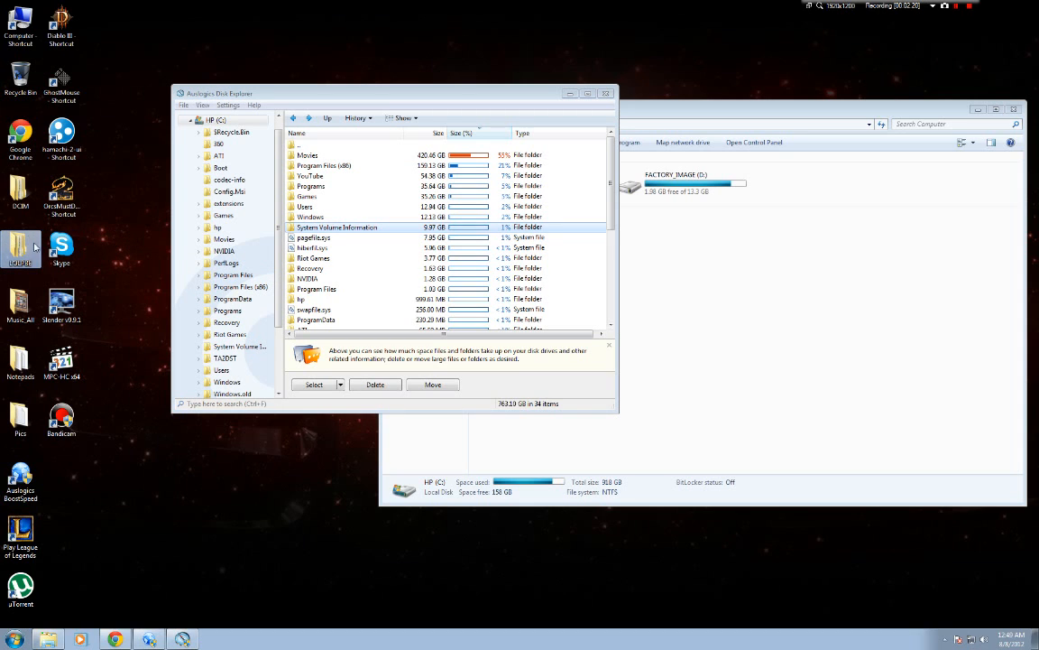
{"action": "right_click", "coordinate": [20, 245]}
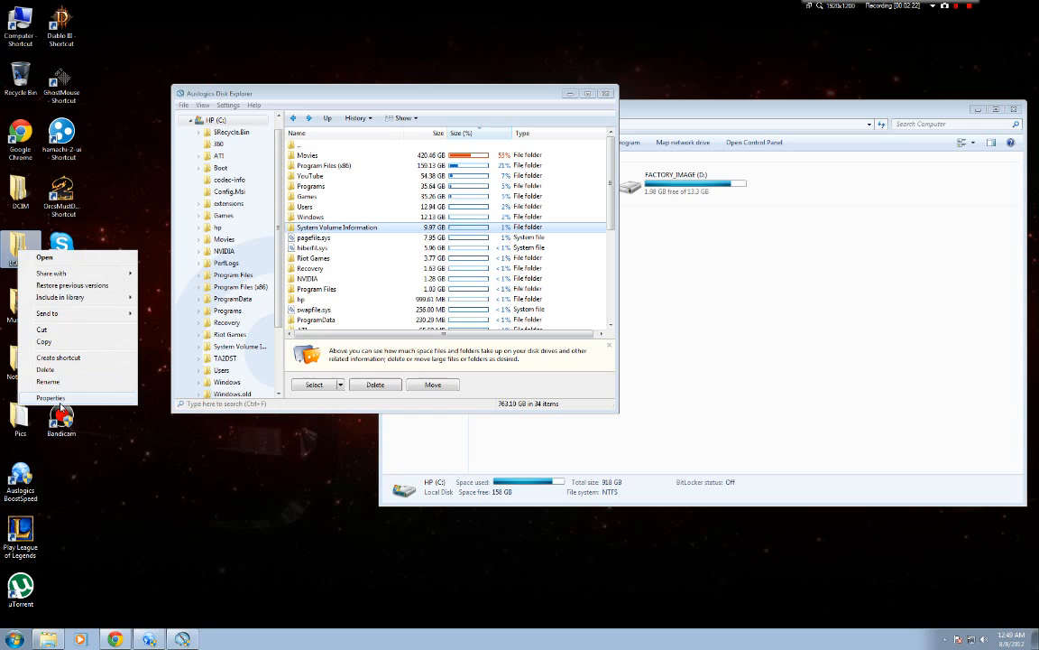
{"action": "left_click", "coordinate": [50, 397]}
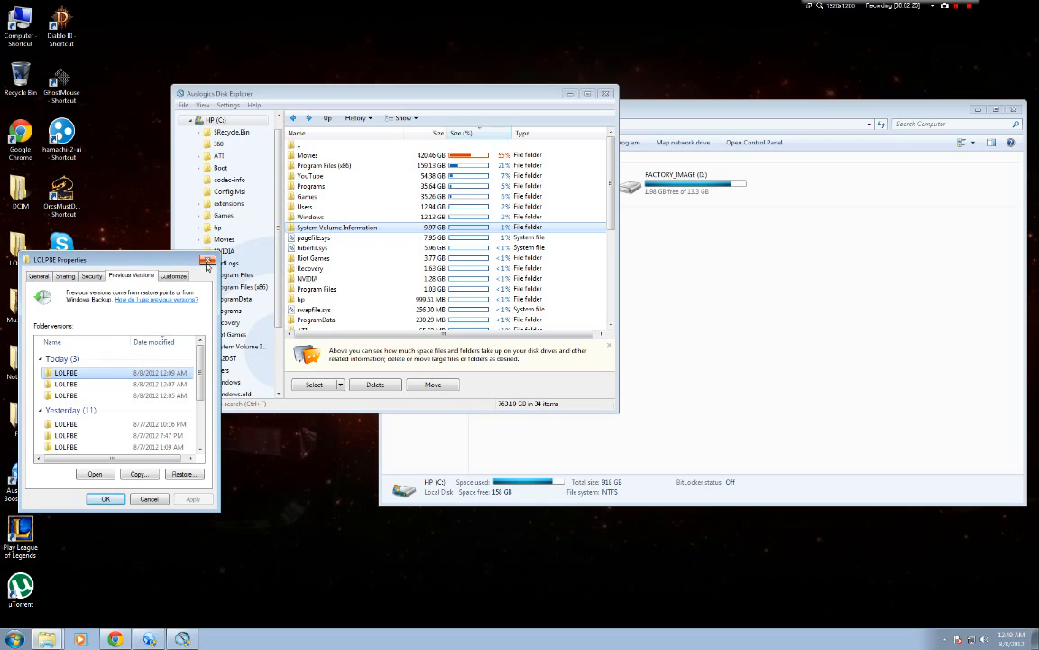
{"action": "left_click", "coordinate": [208, 259]}
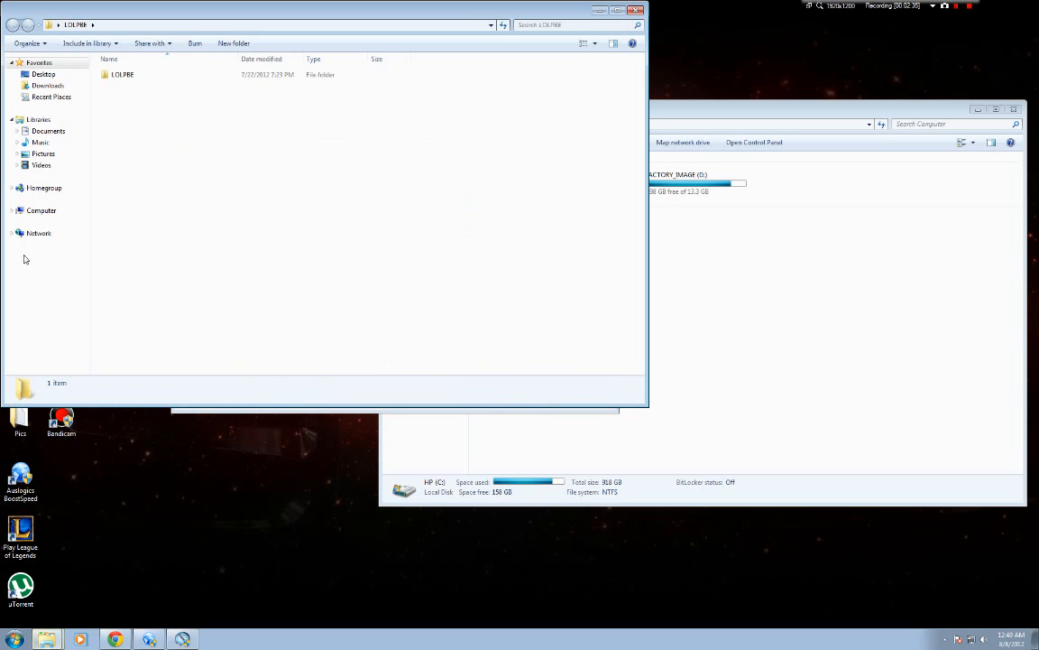
{"action": "double_click", "coordinate": [123, 74]}
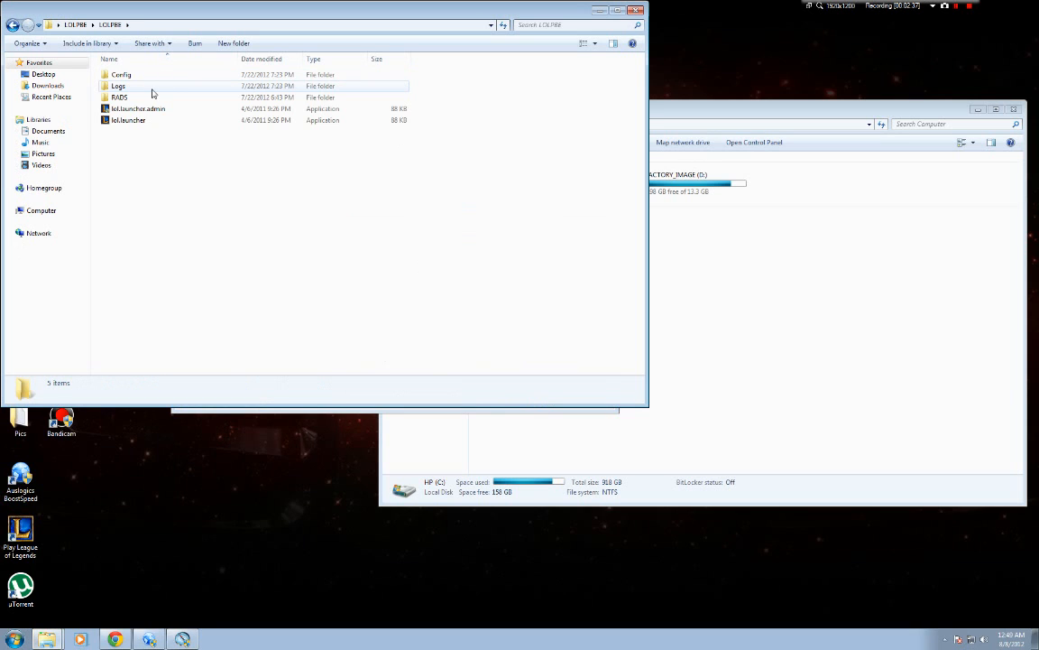
{"action": "left_click", "coordinate": [121, 75]}
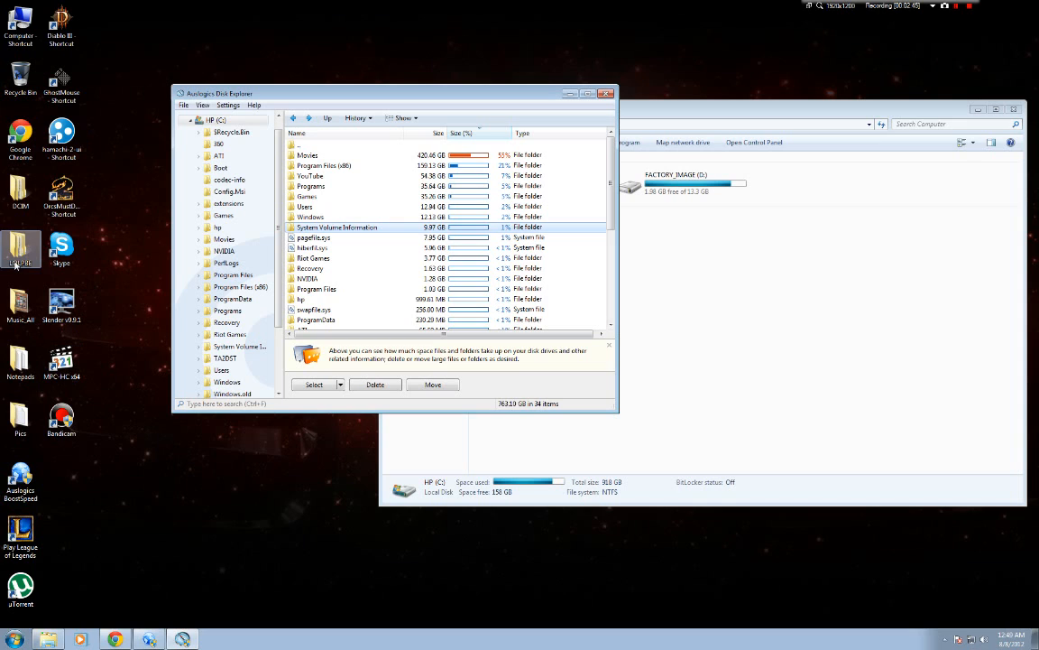
{"action": "right_click", "coordinate": [20, 249]}
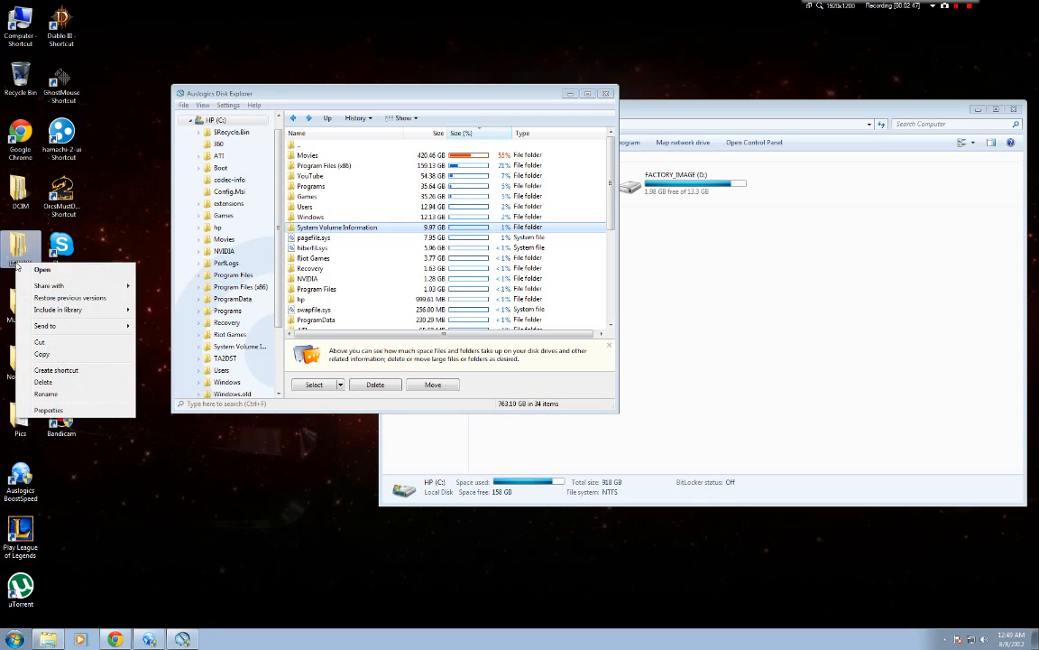
{"action": "left_click", "coordinate": [47, 409]}
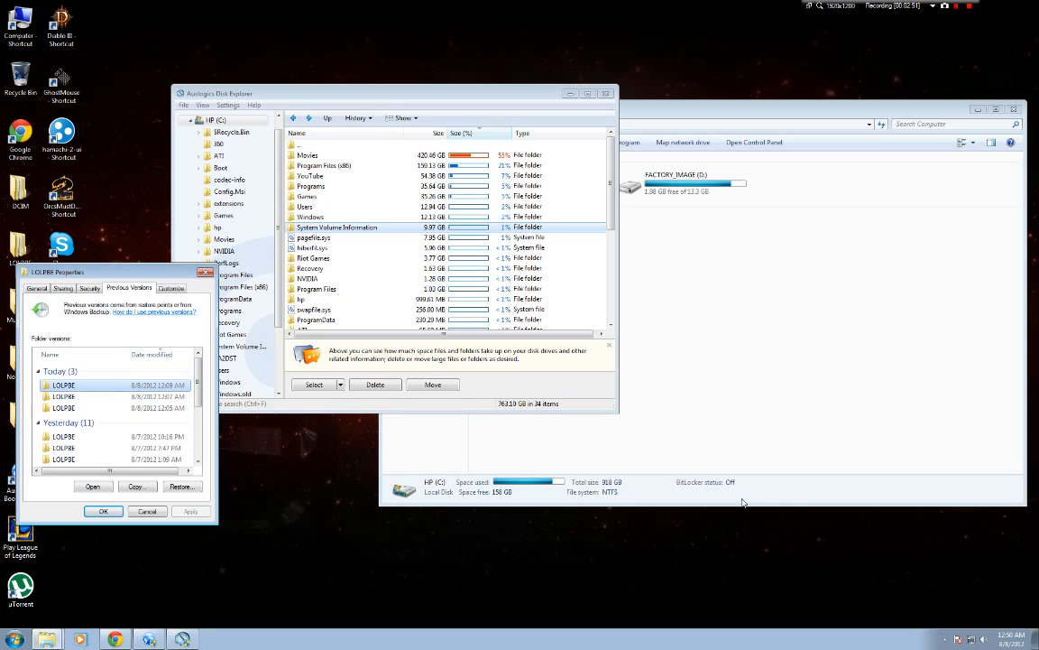
{"action": "mouse_move", "coordinate": [209, 429]}
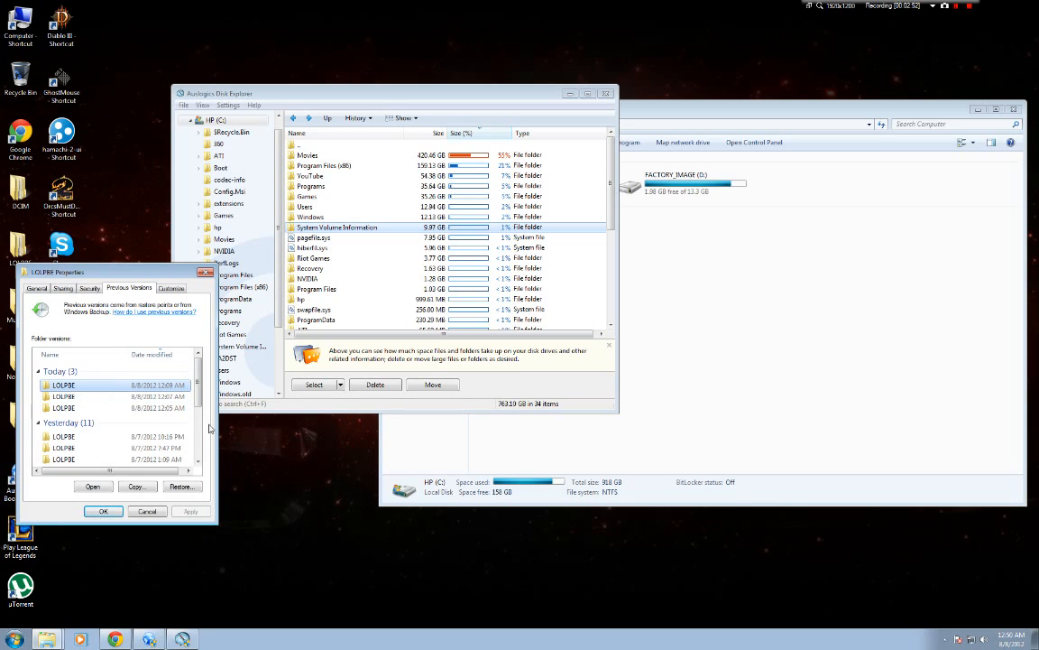
{"action": "left_click", "coordinate": [63, 397]}
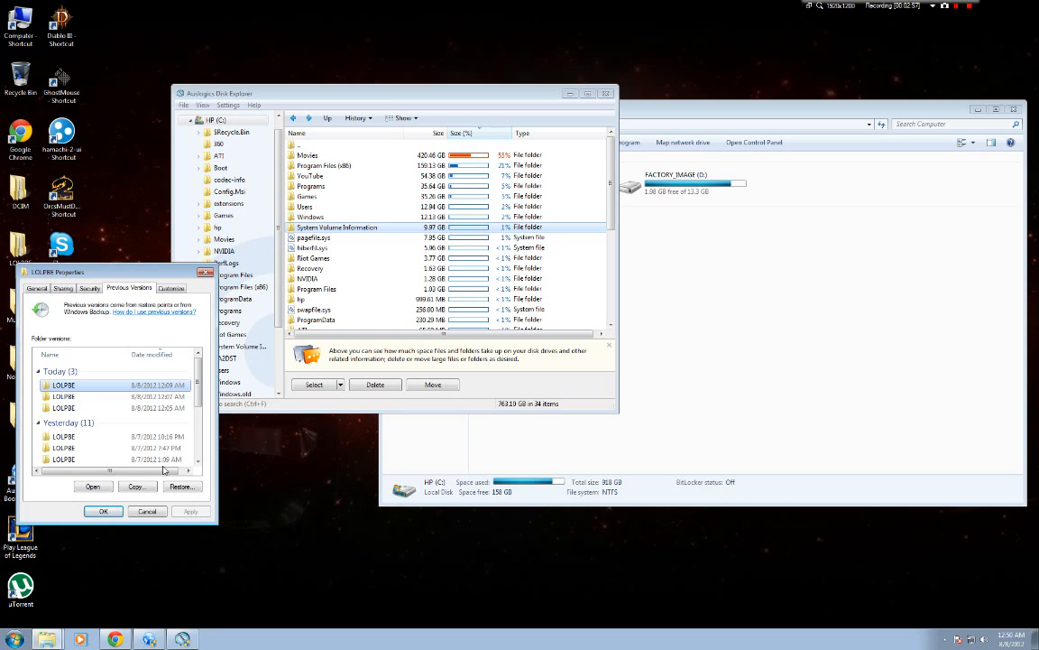
{"action": "scroll", "scroll_direction": "down", "scroll_amount": 3}
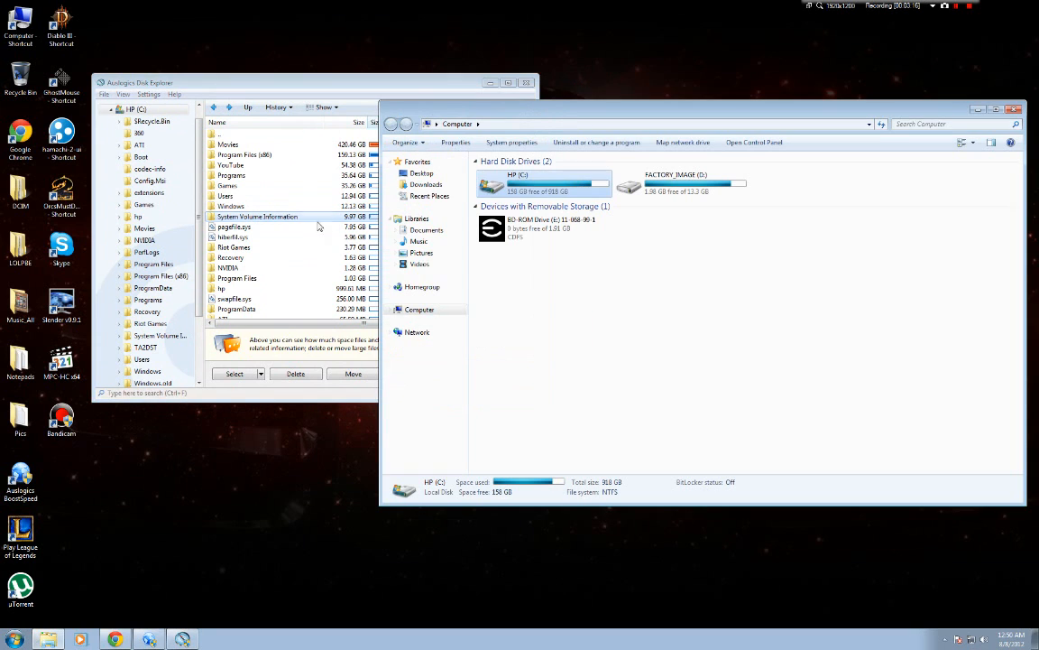
{"action": "mouse_move", "coordinate": [567, 274]}
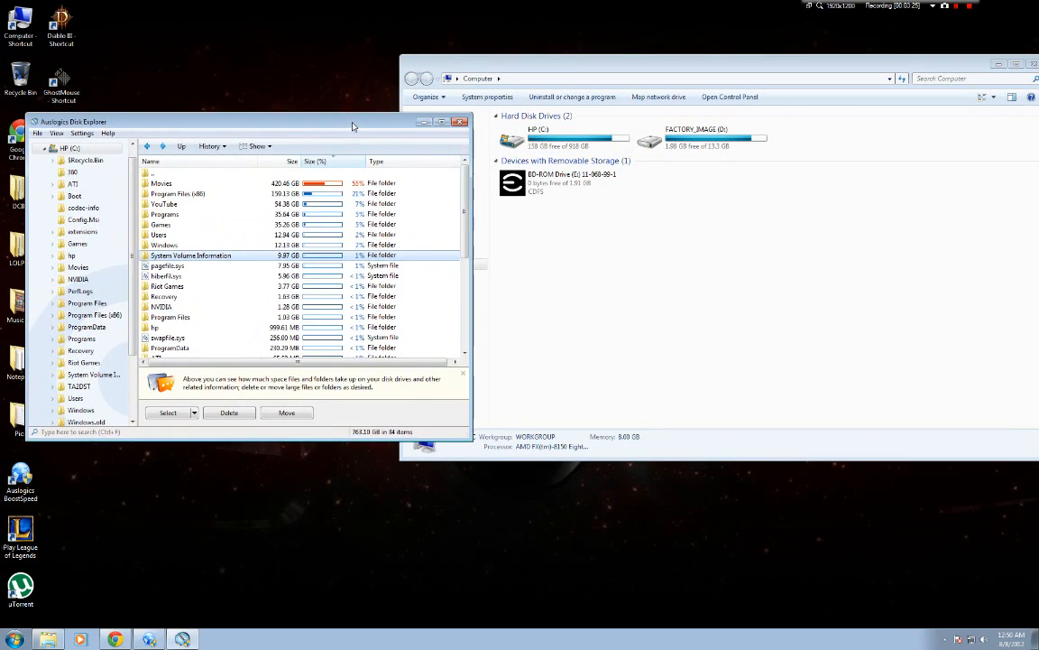
Step: Select the HP (C:) drive and bring up its right-click menu
{"action": "left_click_drag", "start_coordinate": [352, 125], "coordinate": [365, 119]}
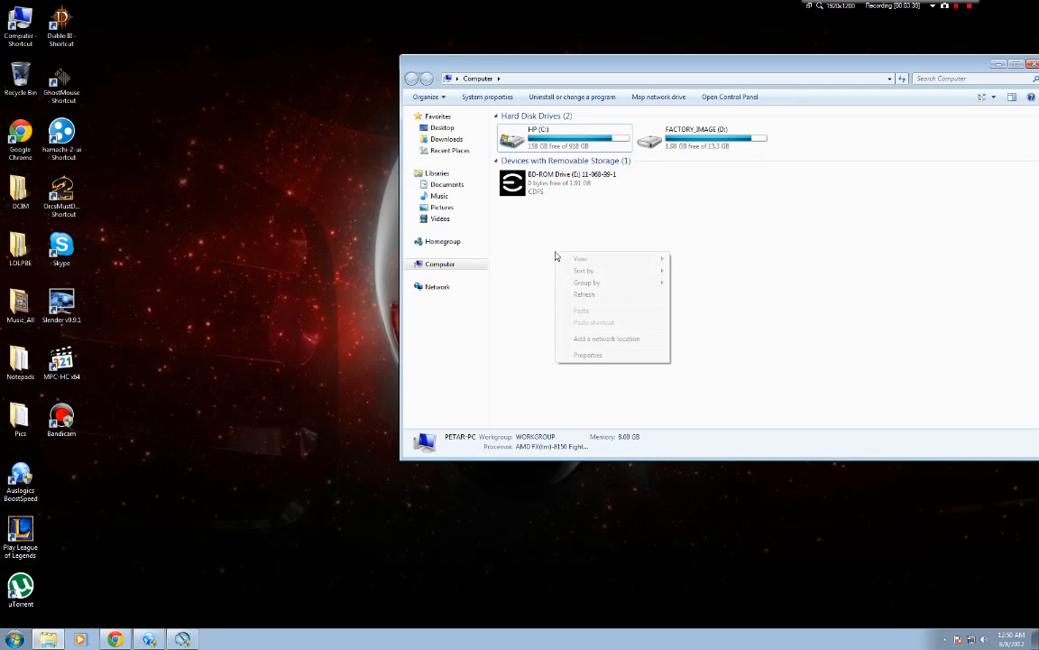
{"action": "left_click", "coordinate": [556, 297]}
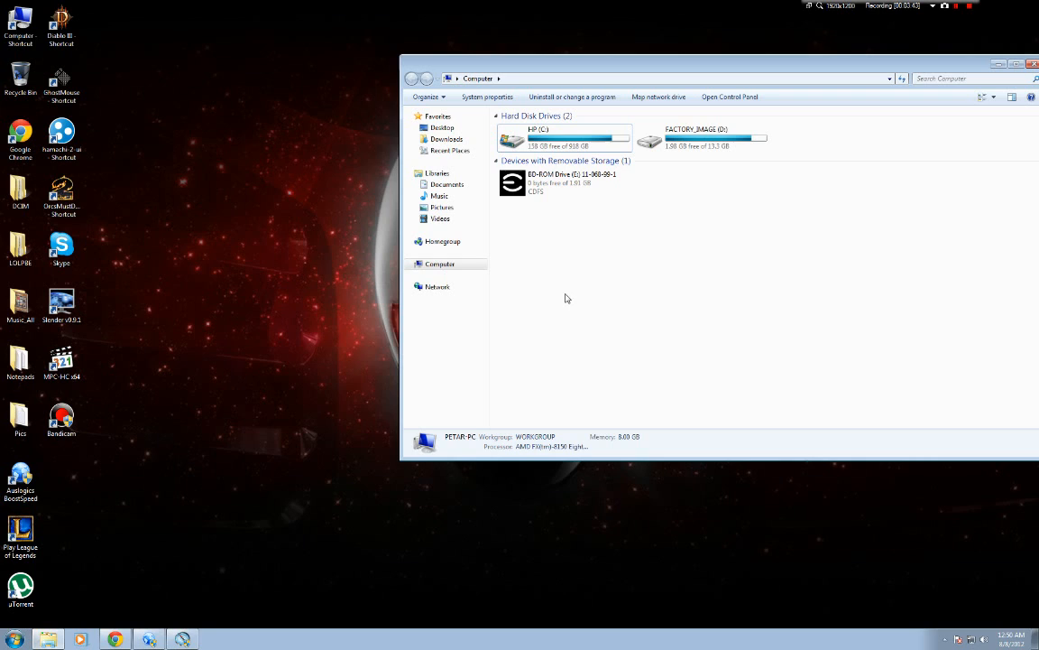
{"action": "left_click", "coordinate": [702, 137]}
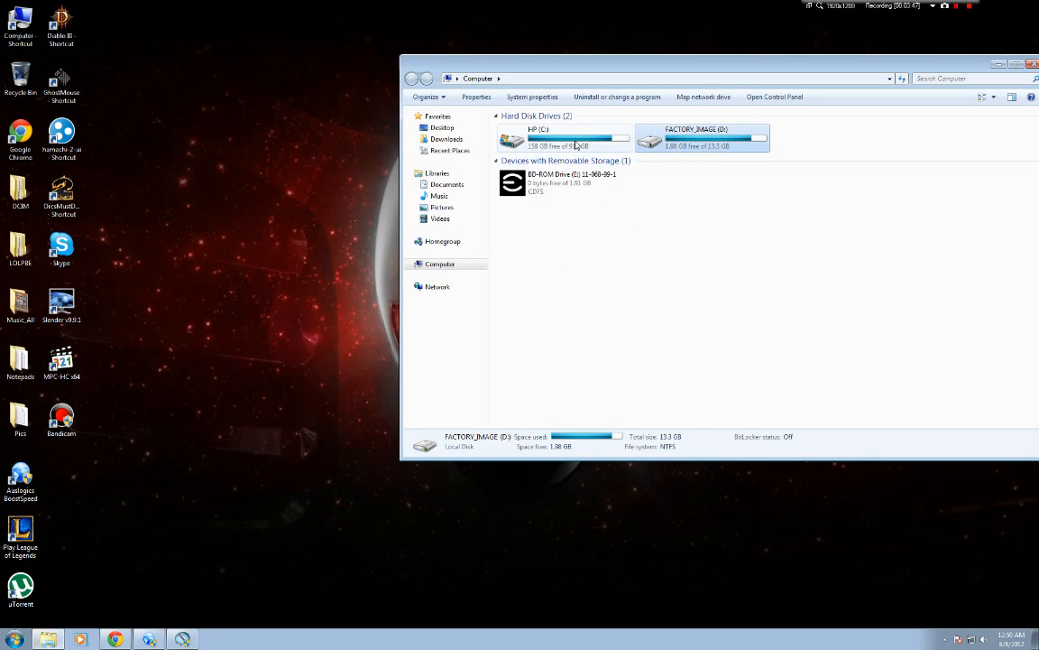
{"action": "left_click", "coordinate": [563, 141]}
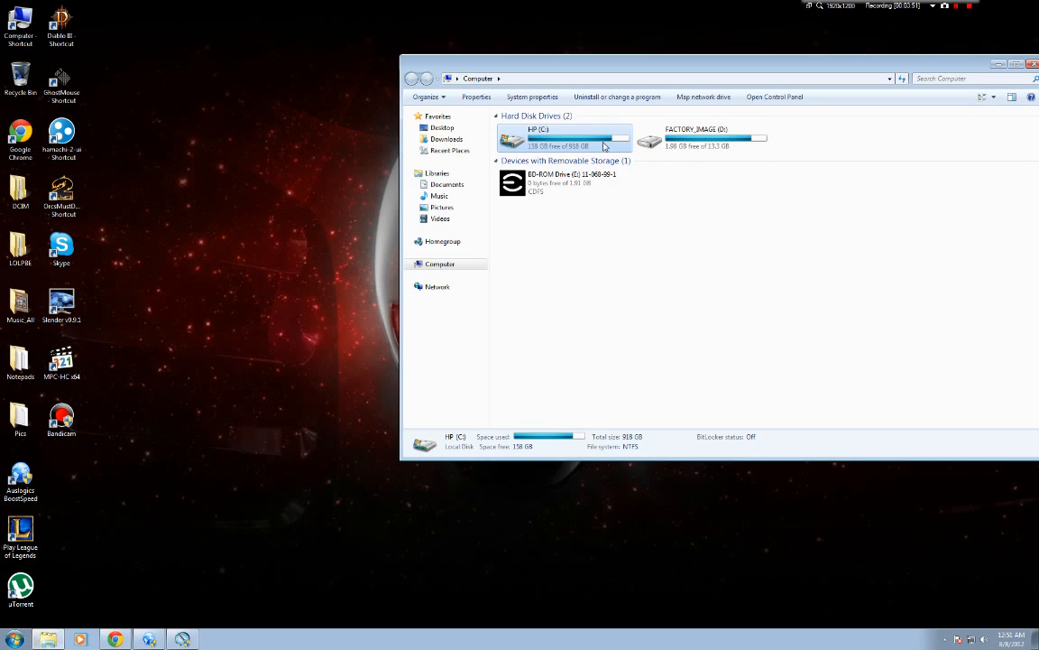
{"action": "mouse_move", "coordinate": [581, 146]}
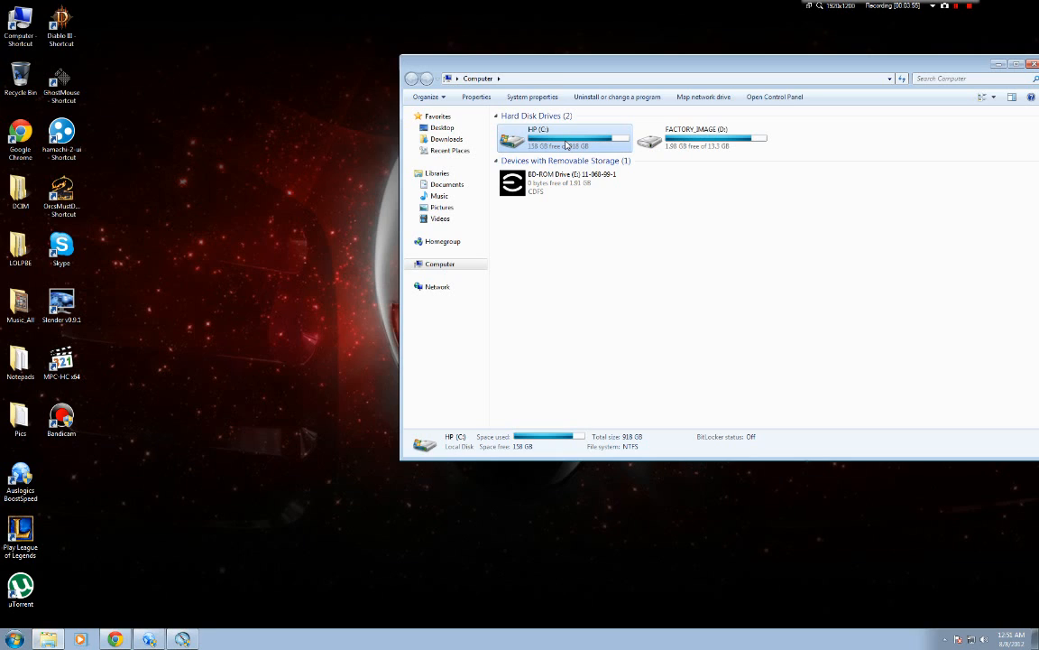
{"action": "double_click", "coordinate": [566, 145]}
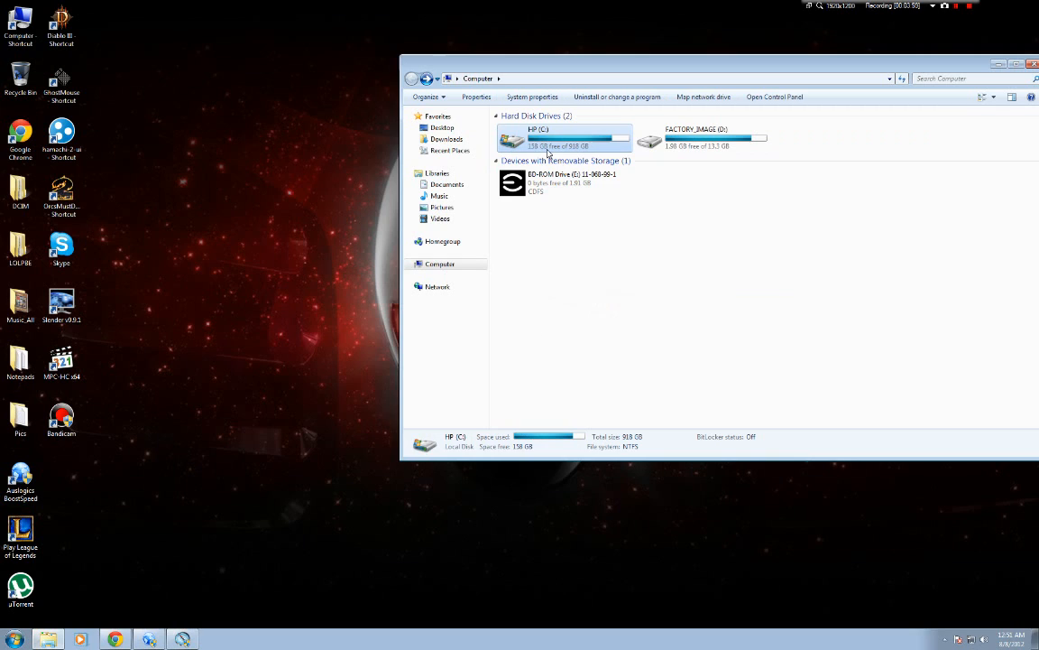
{"action": "right_click", "coordinate": [560, 140]}
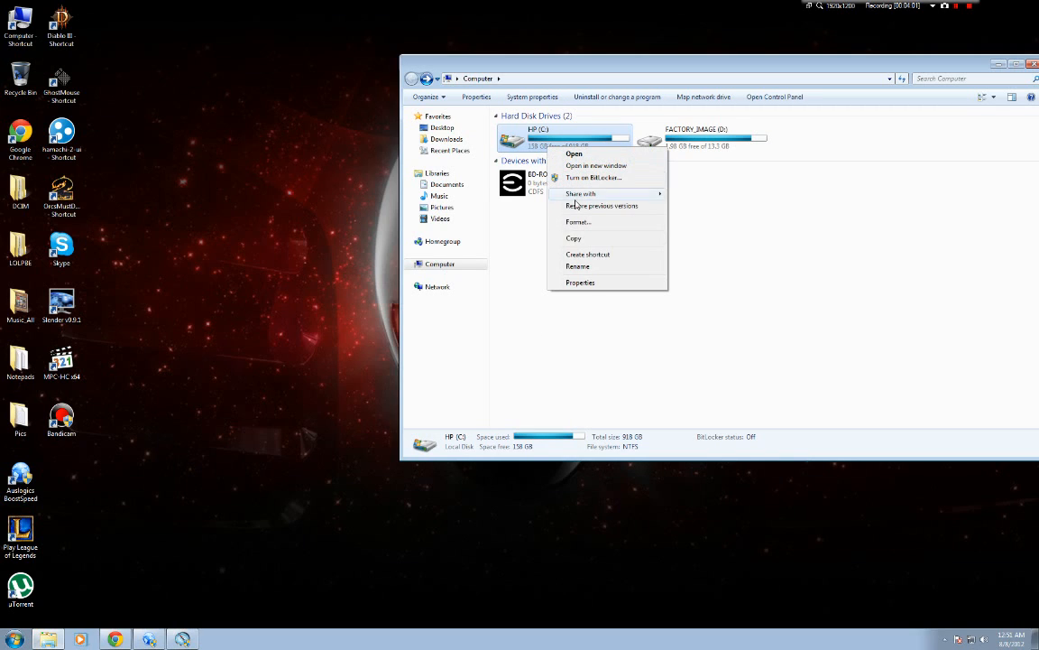
Step: Open HP (C:) Properties and run Disk Cleanup from the General tab
{"action": "left_click", "coordinate": [581, 282]}
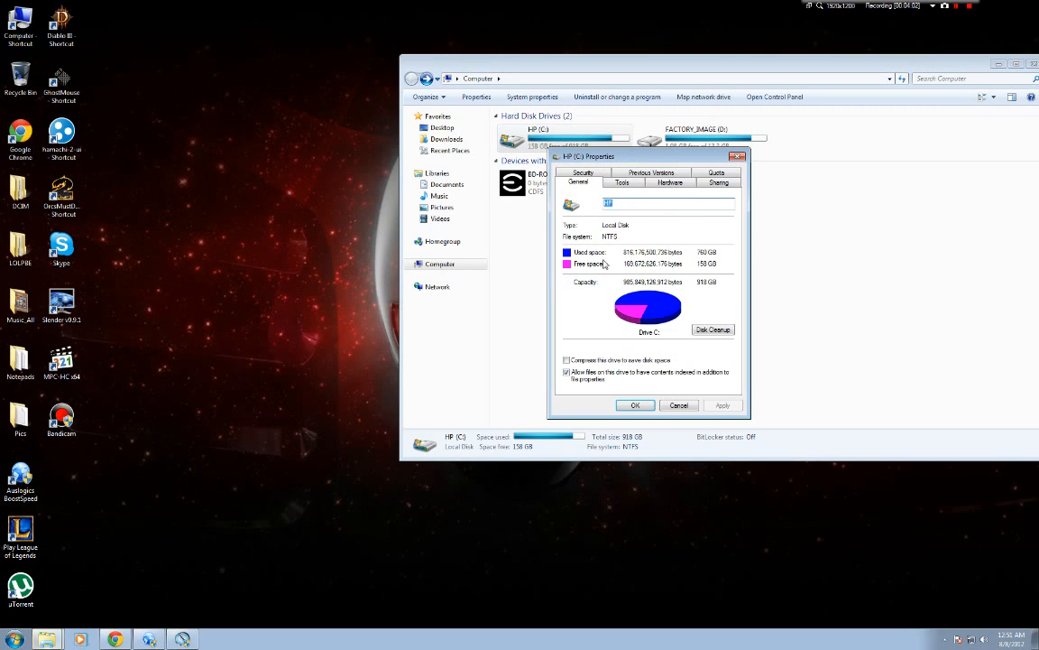
{"action": "left_click", "coordinate": [713, 328]}
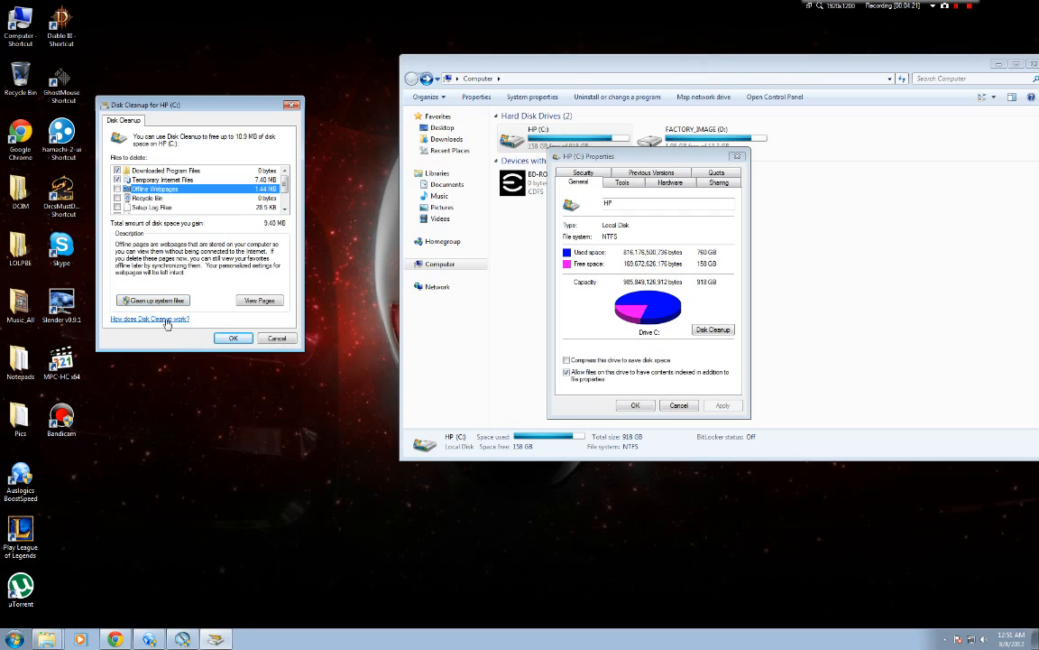
{"action": "left_click", "coordinate": [278, 338]}
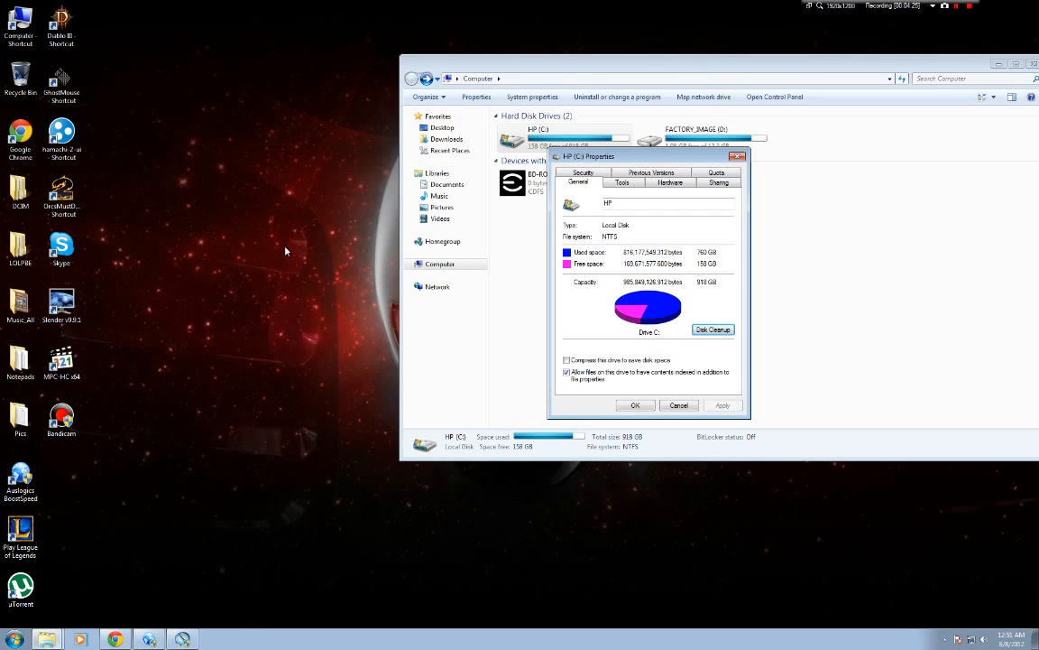
{"action": "left_click", "coordinate": [712, 328]}
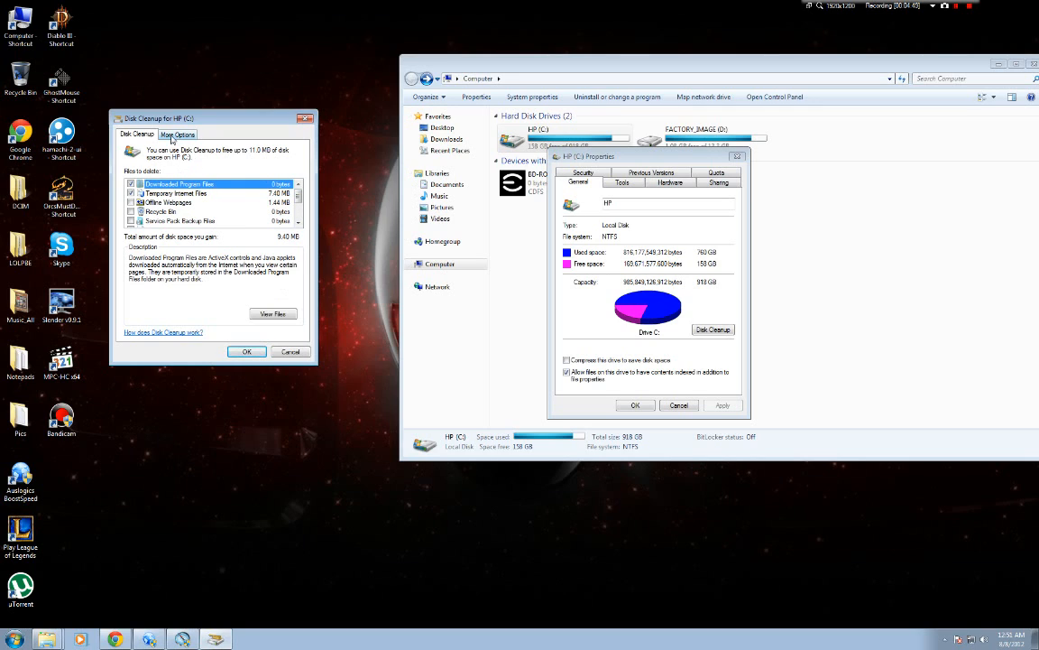
{"action": "left_click", "coordinate": [177, 134]}
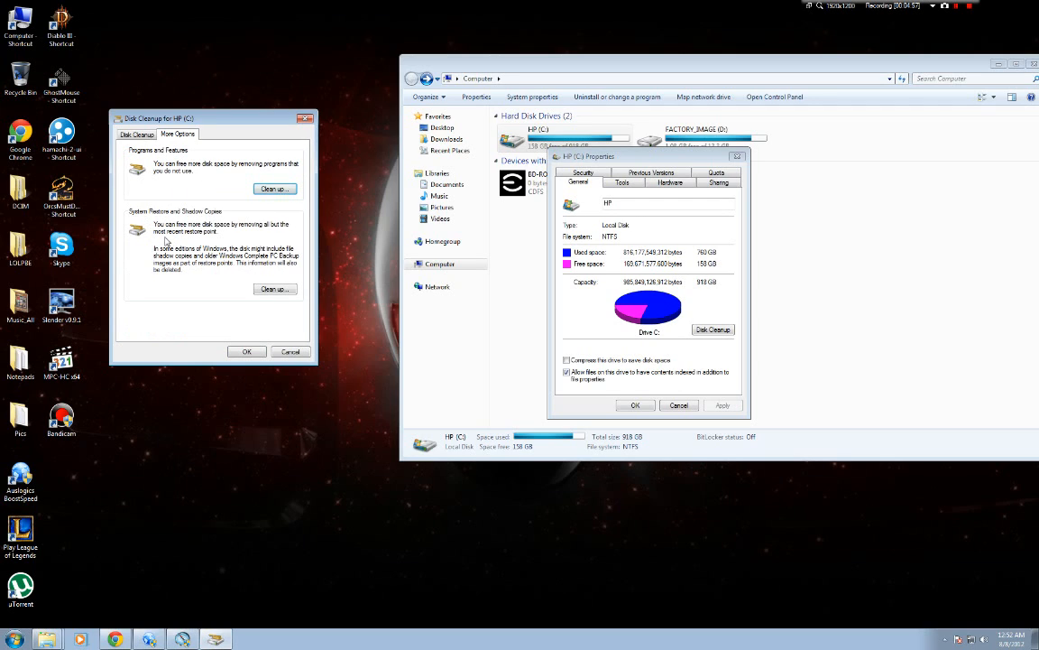
{"action": "mouse_move", "coordinate": [220, 235]}
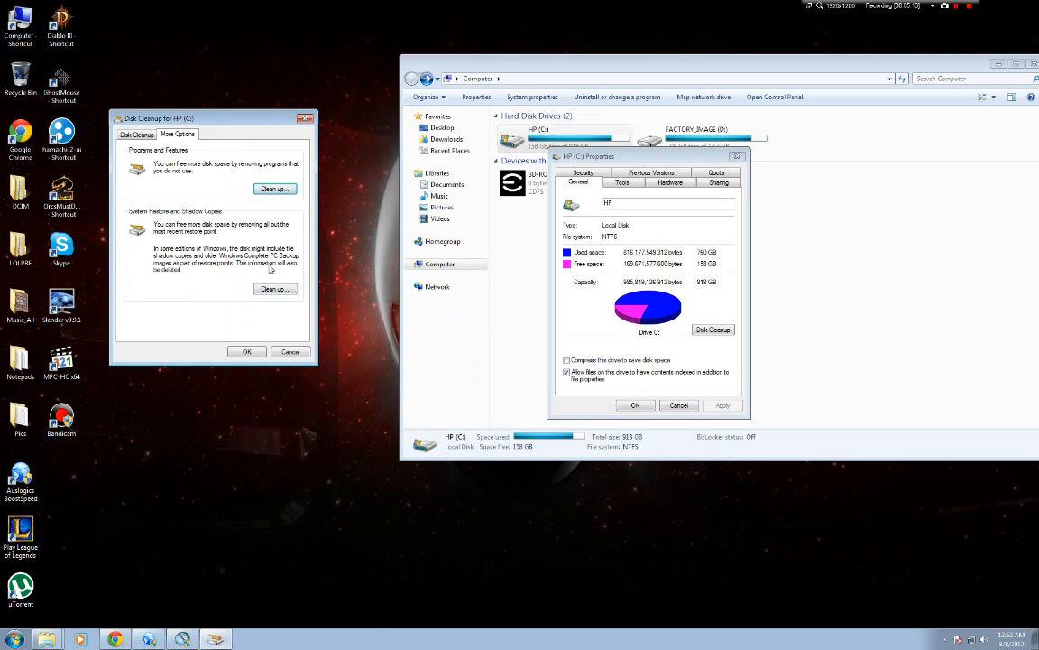
Step: Close the HP (C:) Properties window, leaving Disk Cleanup's More Options
{"action": "left_click", "coordinate": [274, 288]}
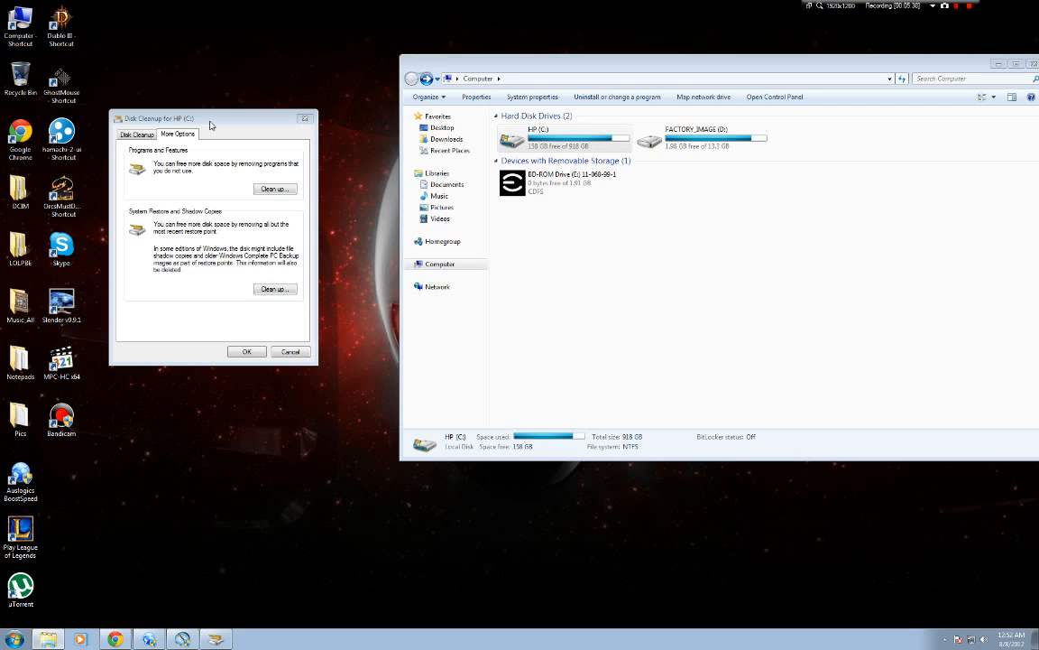
{"action": "mouse_move", "coordinate": [202, 119]}
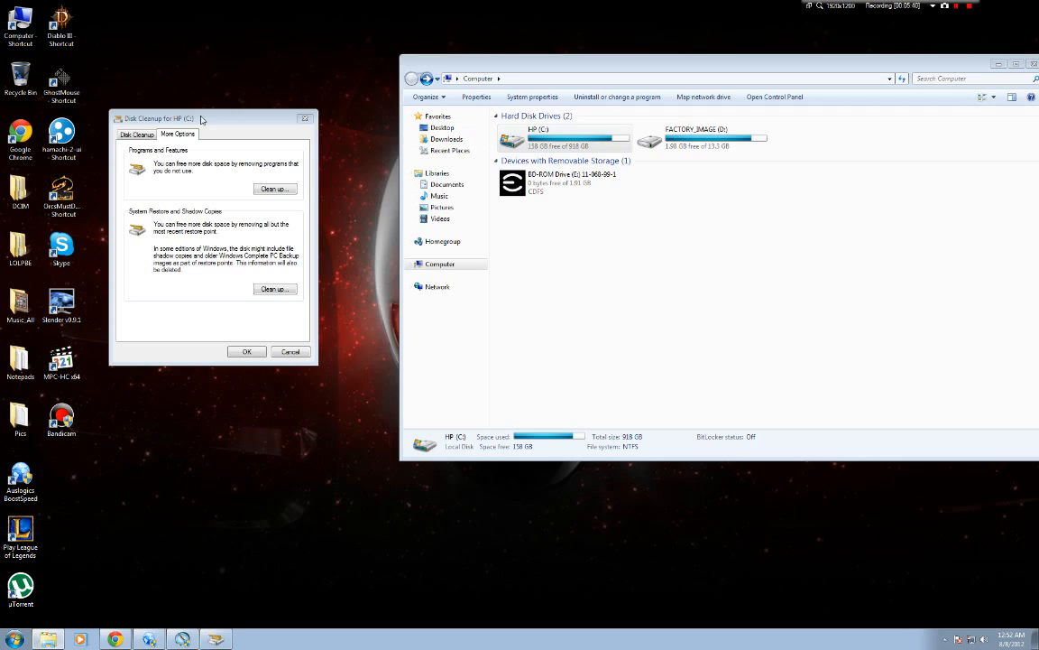
{"action": "mouse_move", "coordinate": [208, 123]}
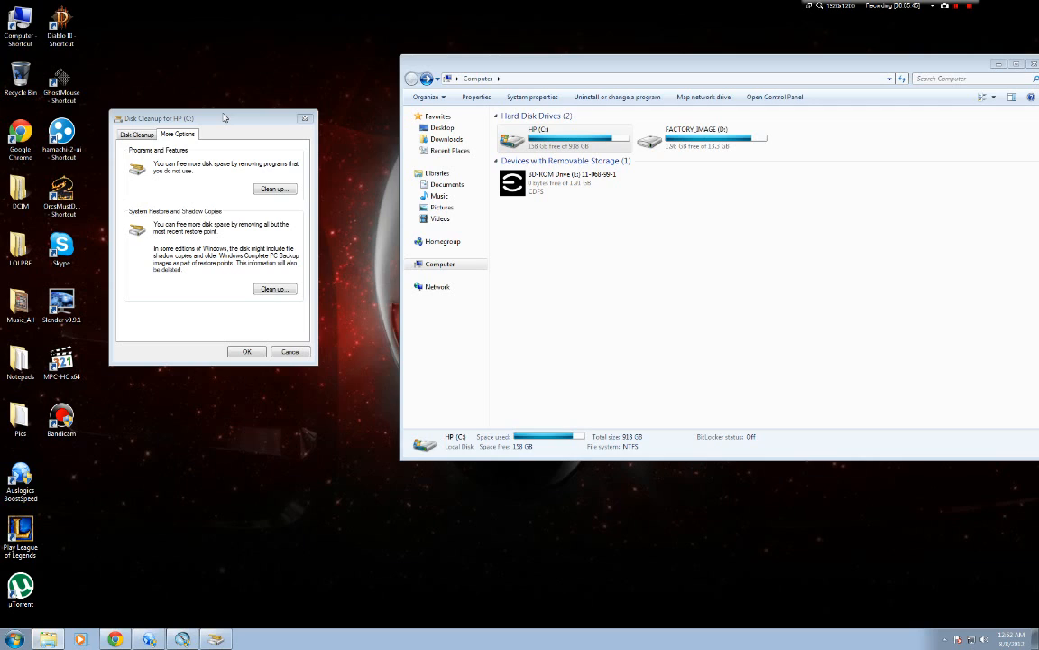
{"action": "mouse_move", "coordinate": [220, 123]}
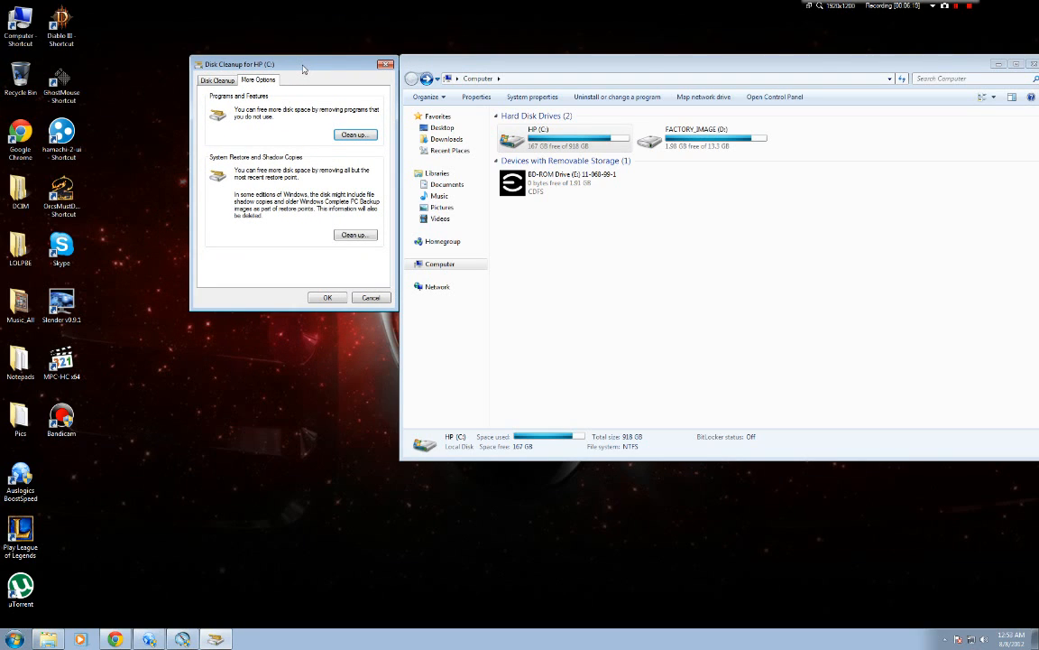
{"action": "mouse_move", "coordinate": [278, 365]}
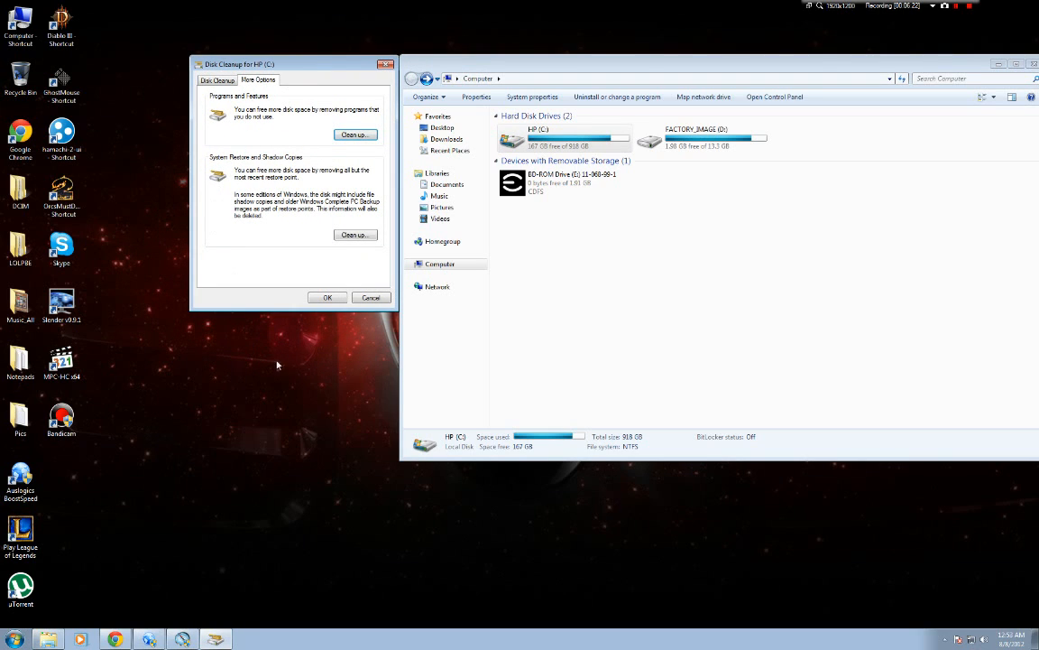
{"action": "mouse_move", "coordinate": [267, 306]}
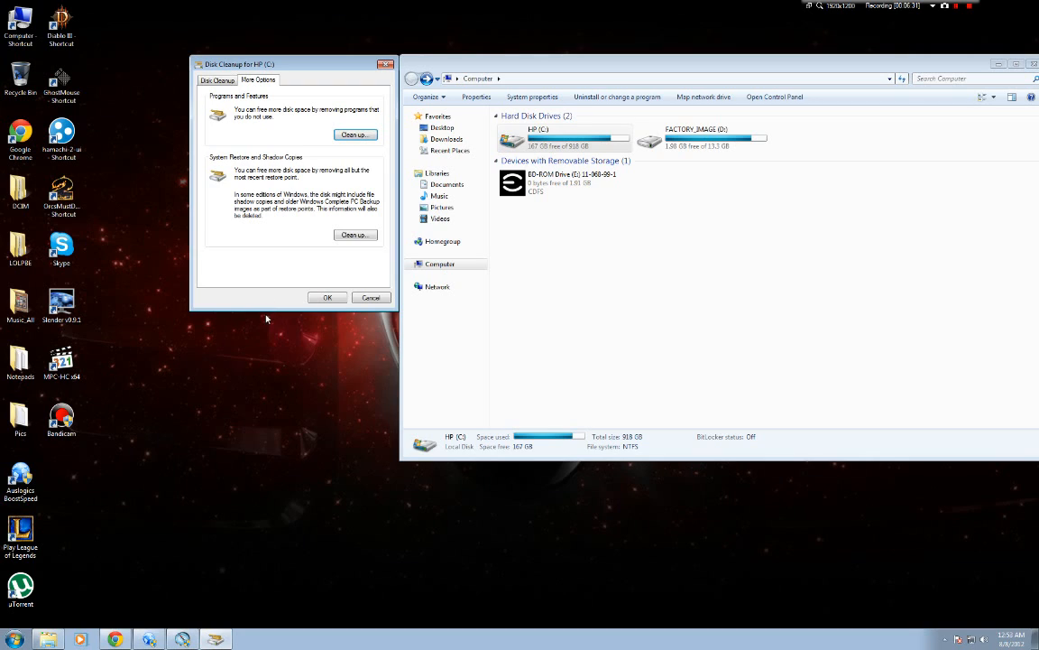
{"action": "mouse_move", "coordinate": [316, 358]}
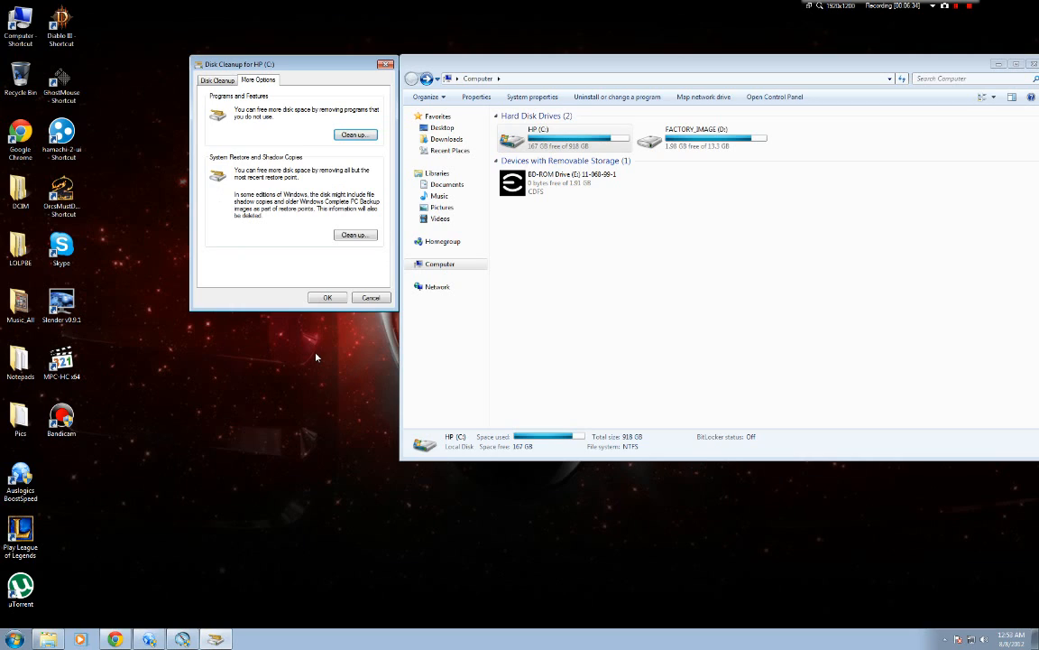
{"action": "mouse_move", "coordinate": [278, 408]}
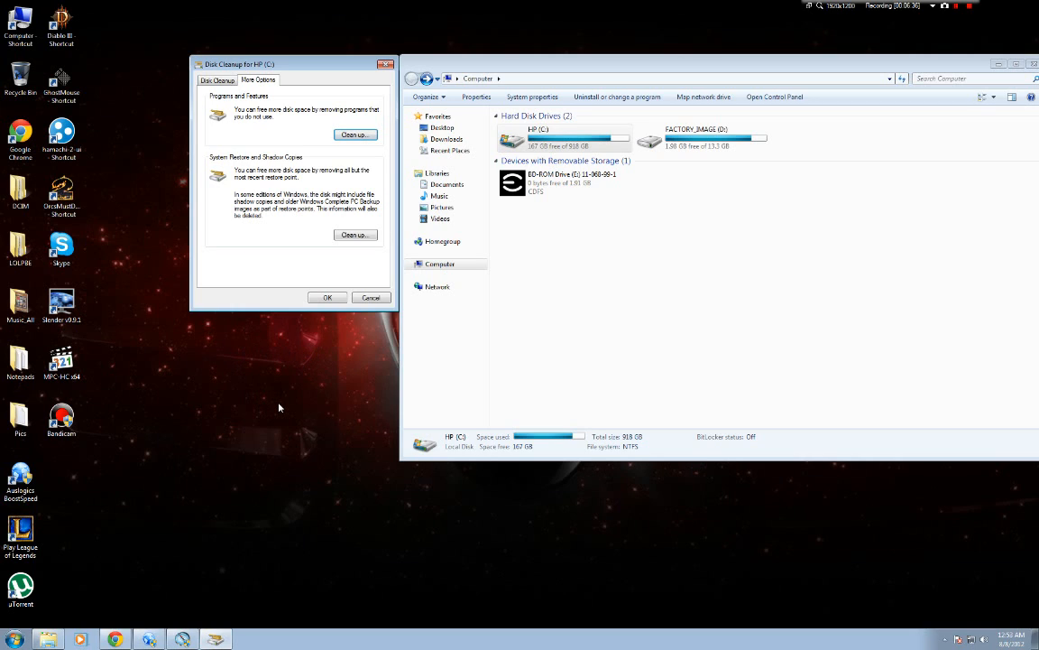
{"action": "mouse_move", "coordinate": [274, 303]}
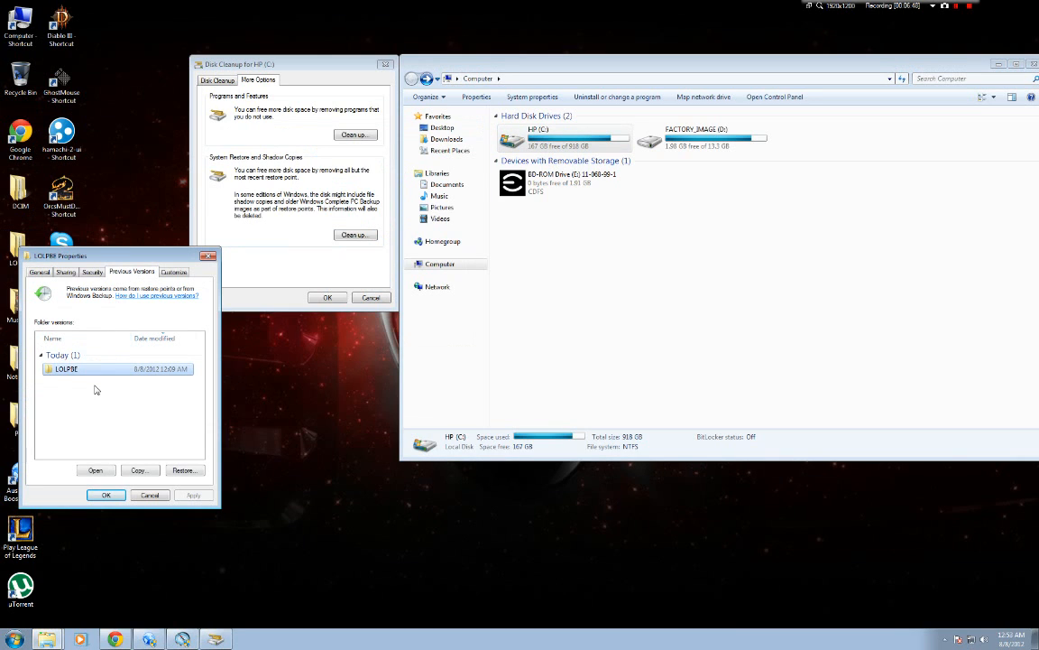
{"action": "mouse_move", "coordinate": [296, 390]}
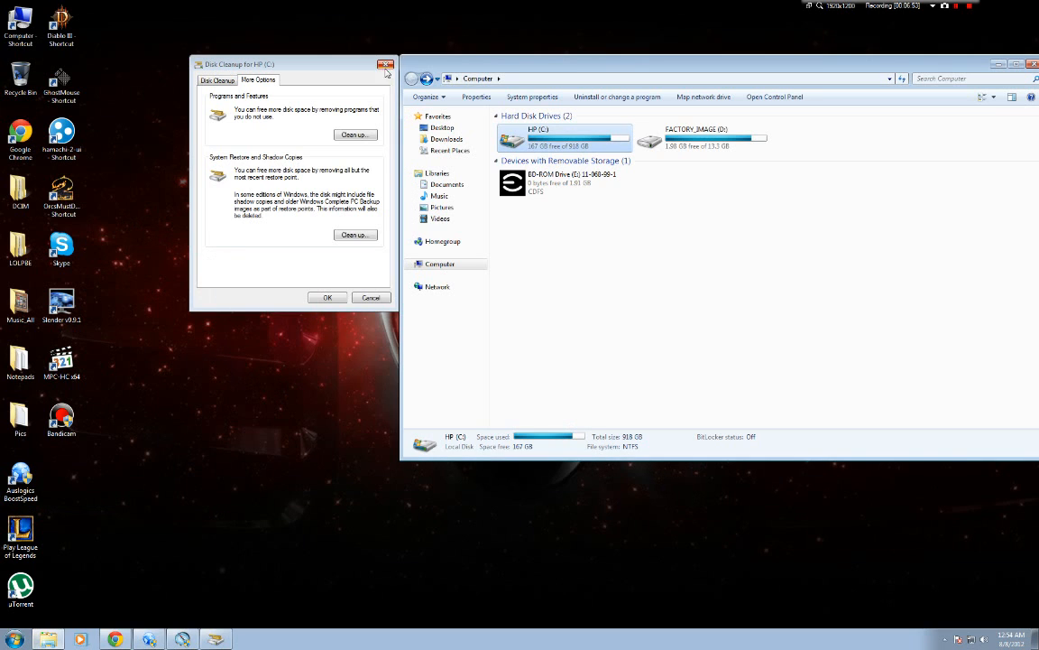
Step: Cancel the Disk Cleanup window, returning to the drive list
{"action": "left_click", "coordinate": [386, 65]}
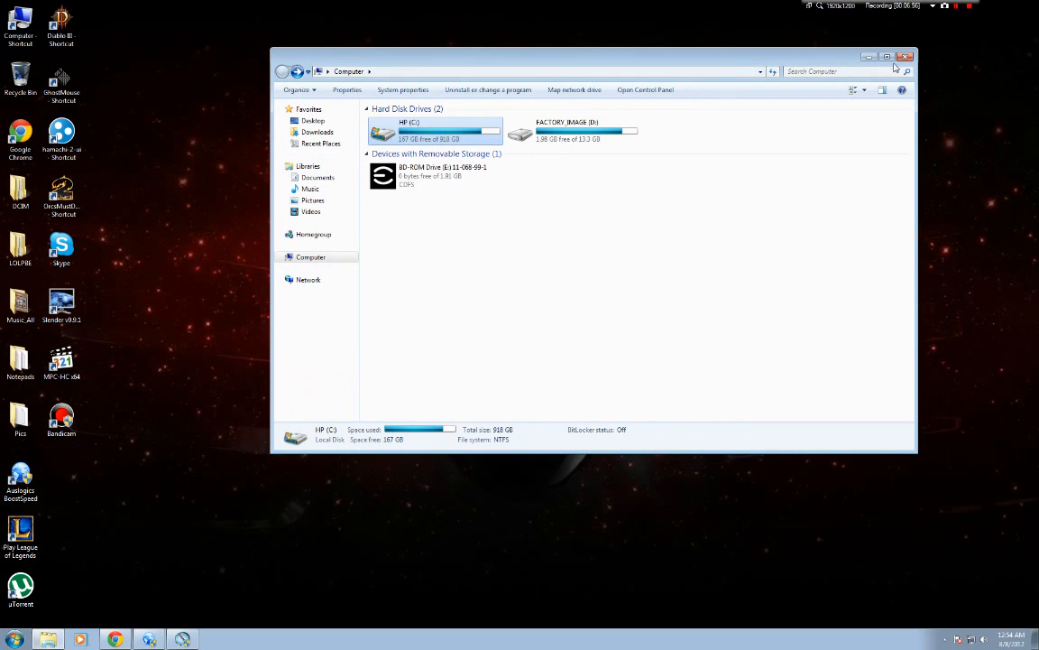
{"action": "mouse_move", "coordinate": [568, 281]}
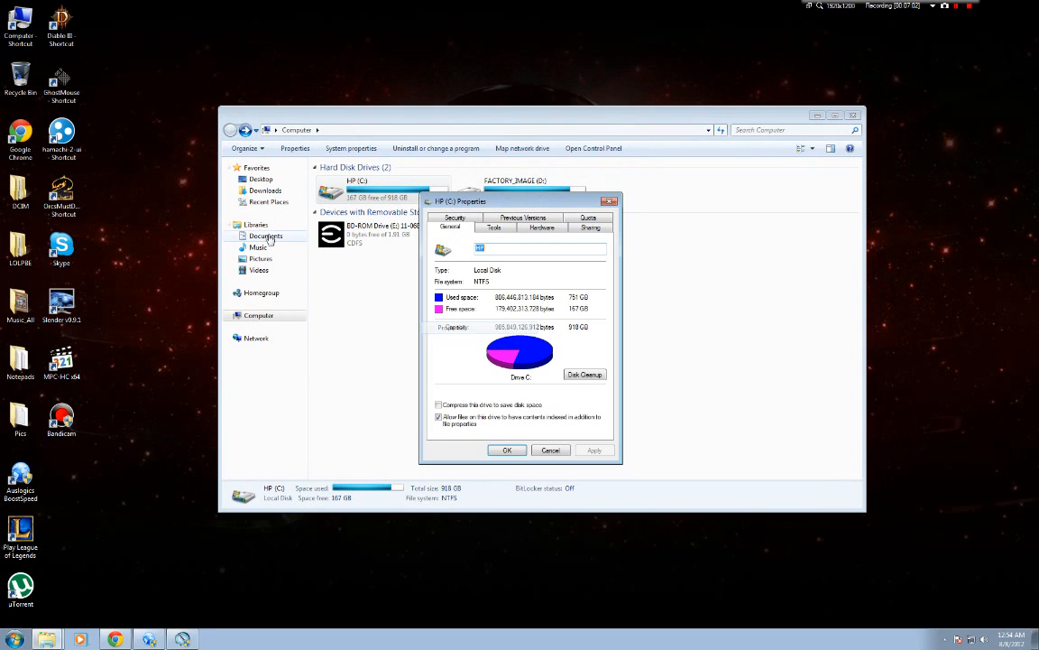
Step: Rerun Disk Cleanup on HP (C:) and switch to its More Options
{"action": "left_click", "coordinate": [585, 373]}
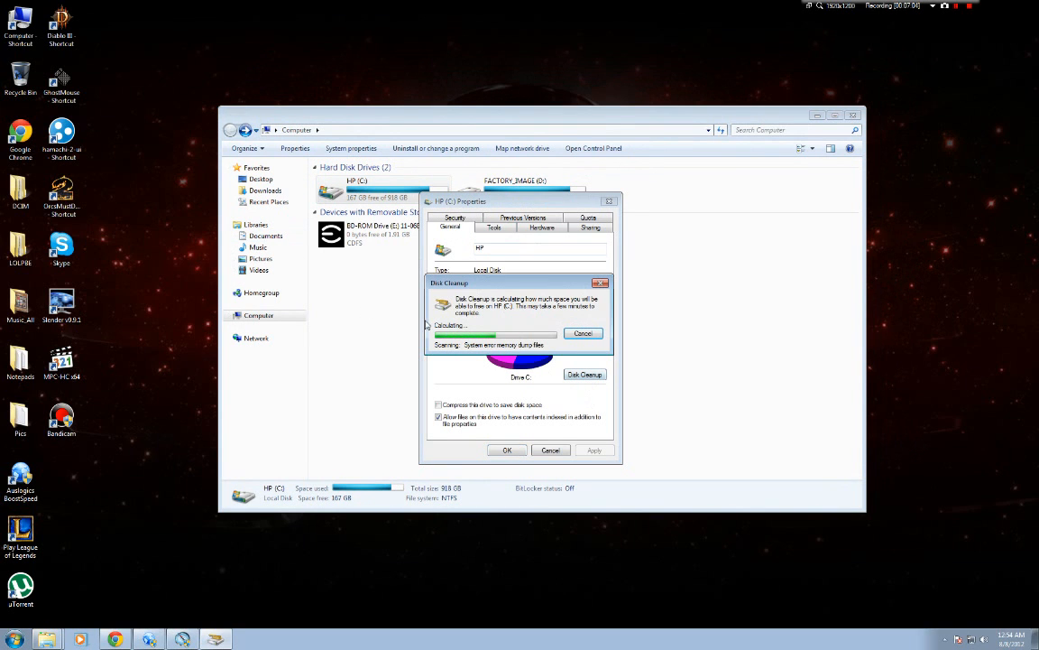
{"action": "mouse_move", "coordinate": [141, 354]}
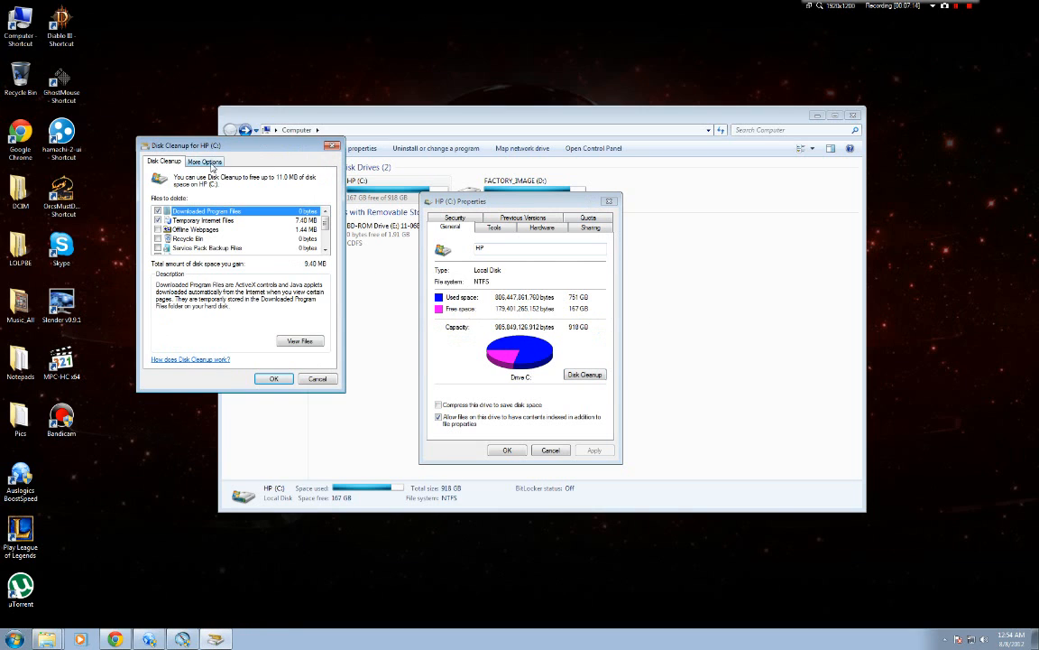
{"action": "left_click", "coordinate": [206, 161]}
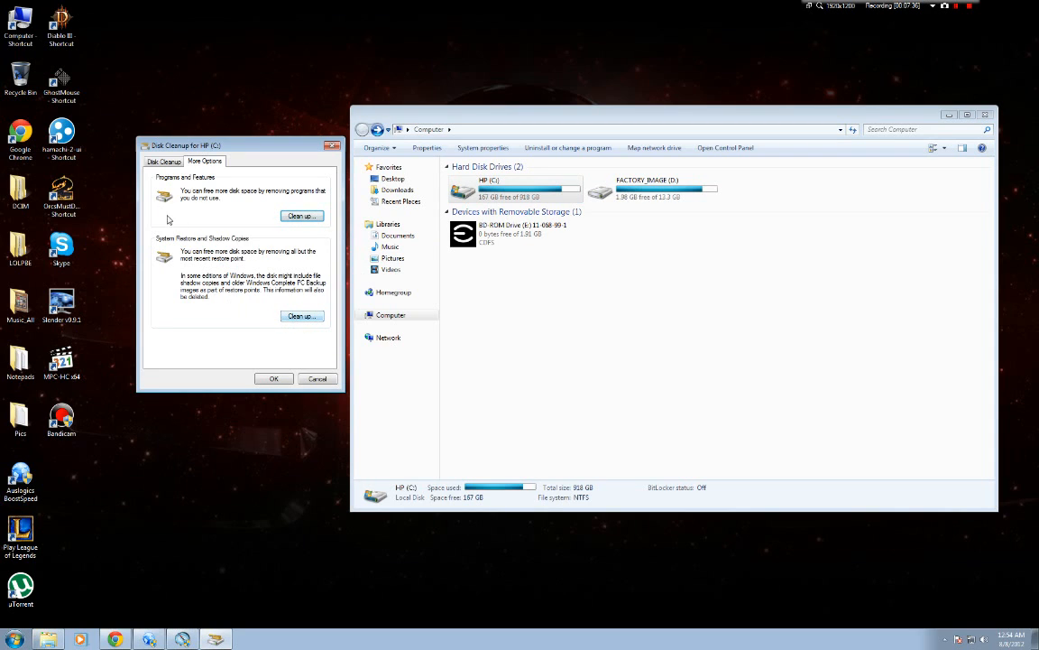
Step: Clean up System Restore and Shadow Copies, confirming deletion of all but the newest restore point
{"action": "left_click", "coordinate": [299, 316]}
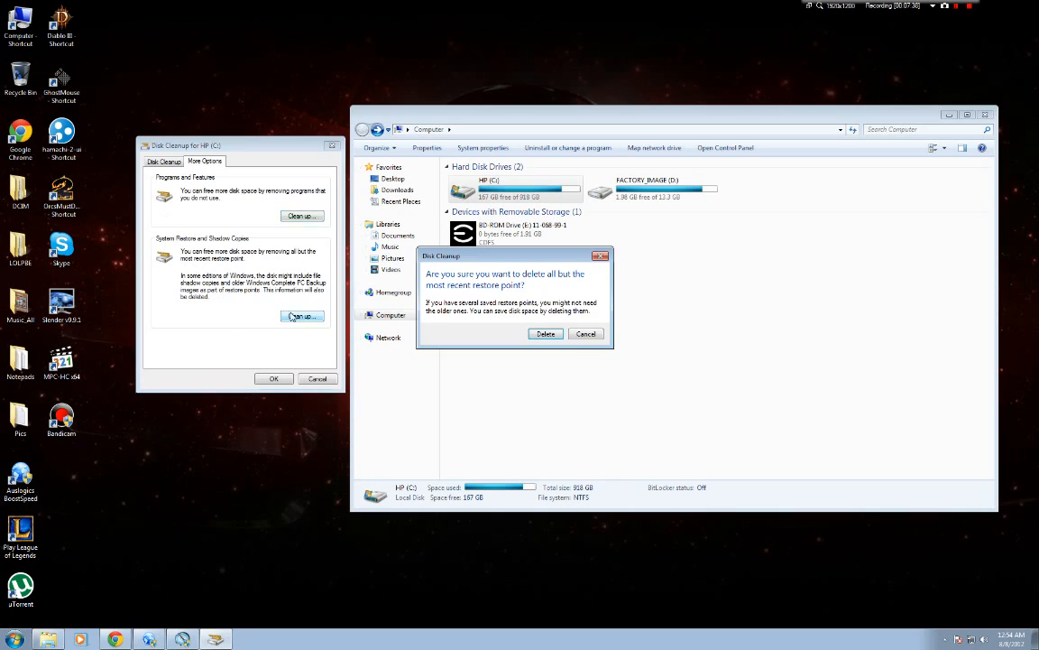
{"action": "left_click", "coordinate": [584, 334]}
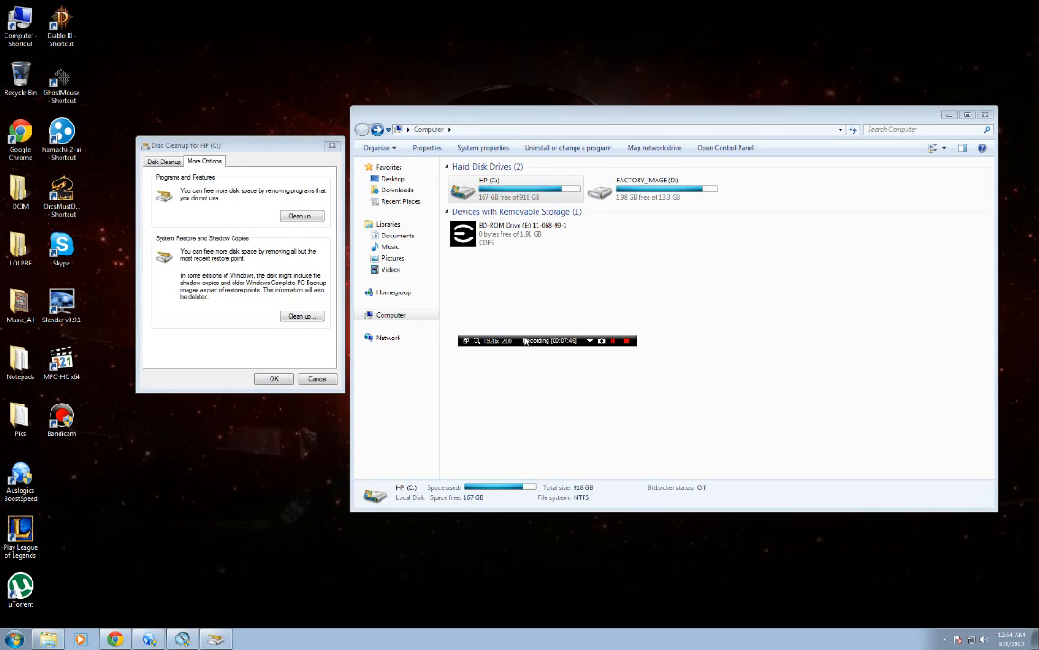
{"action": "left_click_drag", "start_coordinate": [545, 340], "coordinate": [370, 314]}
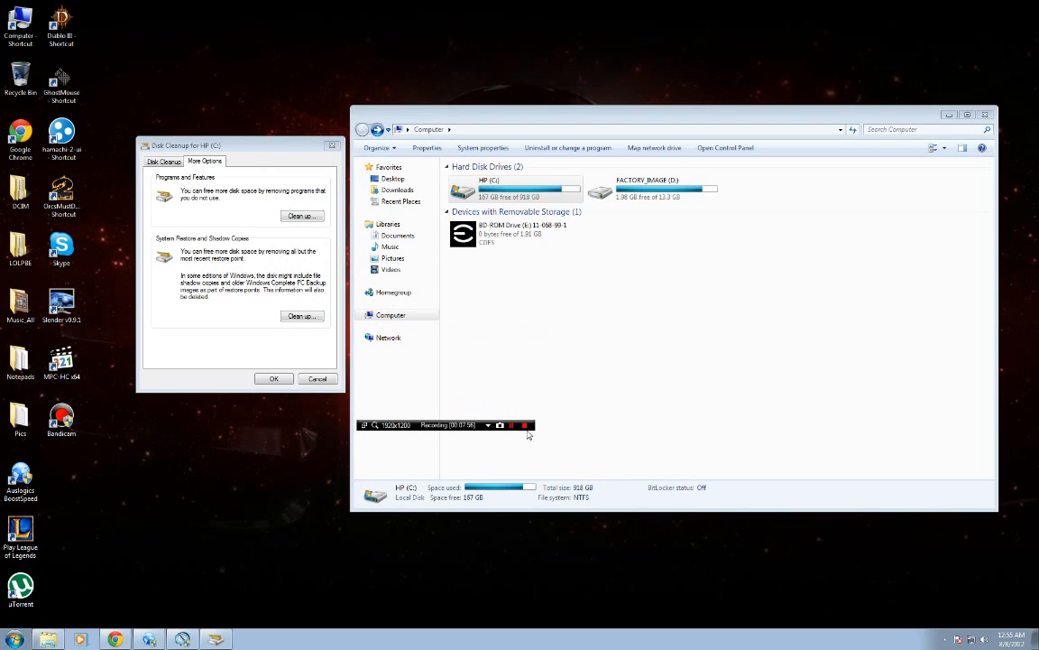
{"action": "mouse_move", "coordinate": [465, 441]}
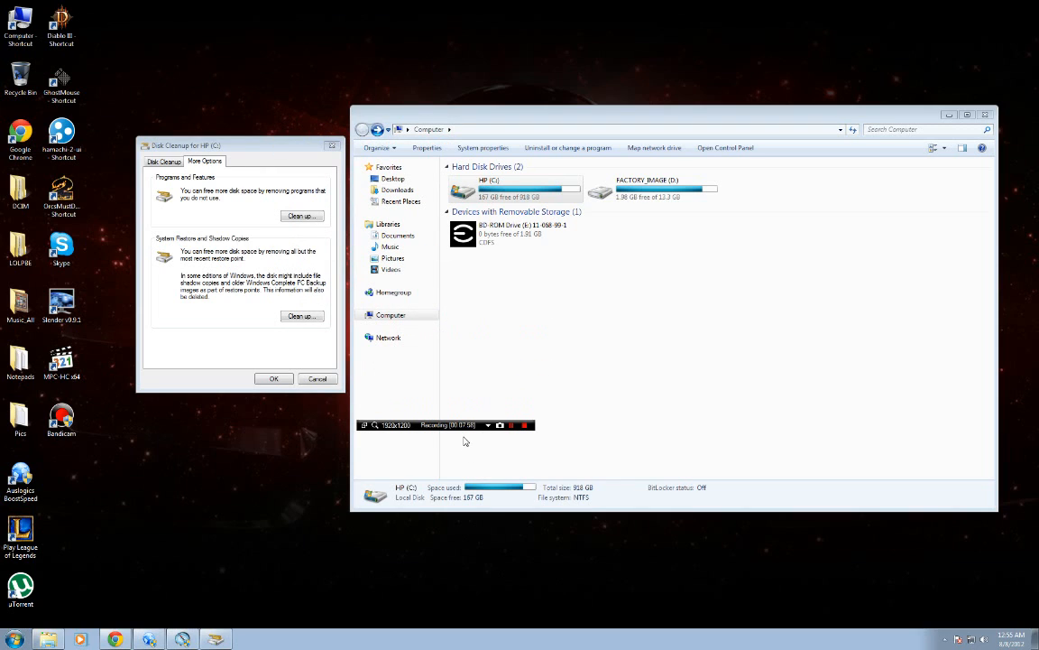
{"action": "mouse_move", "coordinate": [520, 444]}
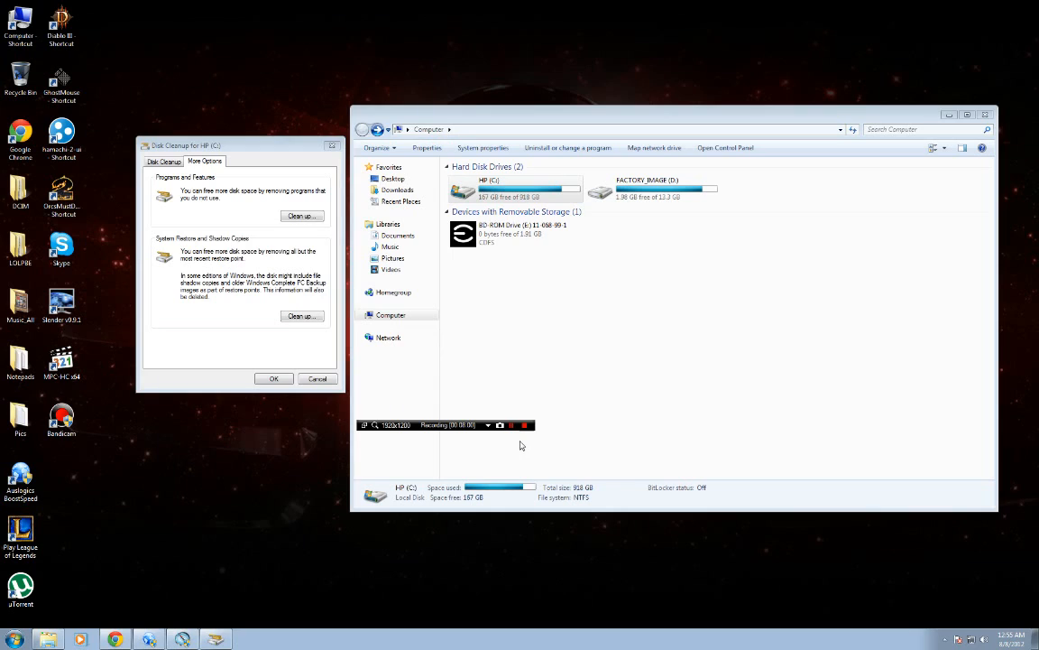